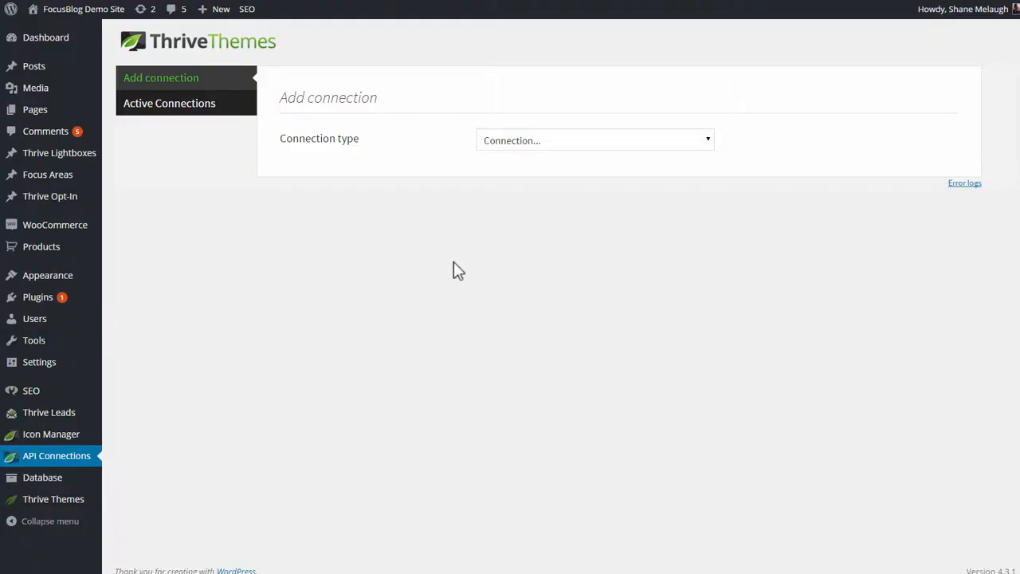
mouse_move(380, 222)
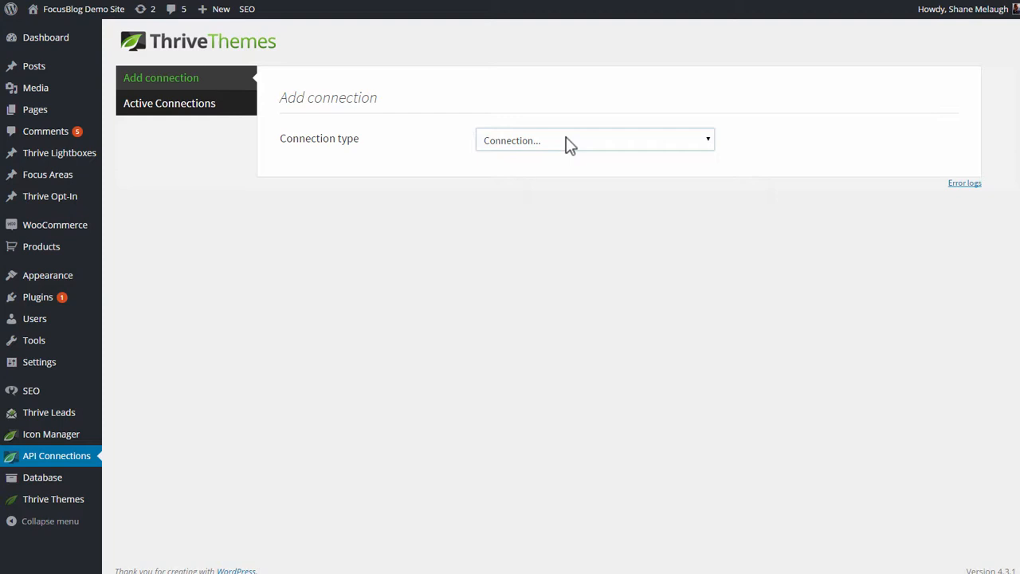
Step: Choose Constant Contact as the connection type, revealing its API key and token fields
click(592, 140)
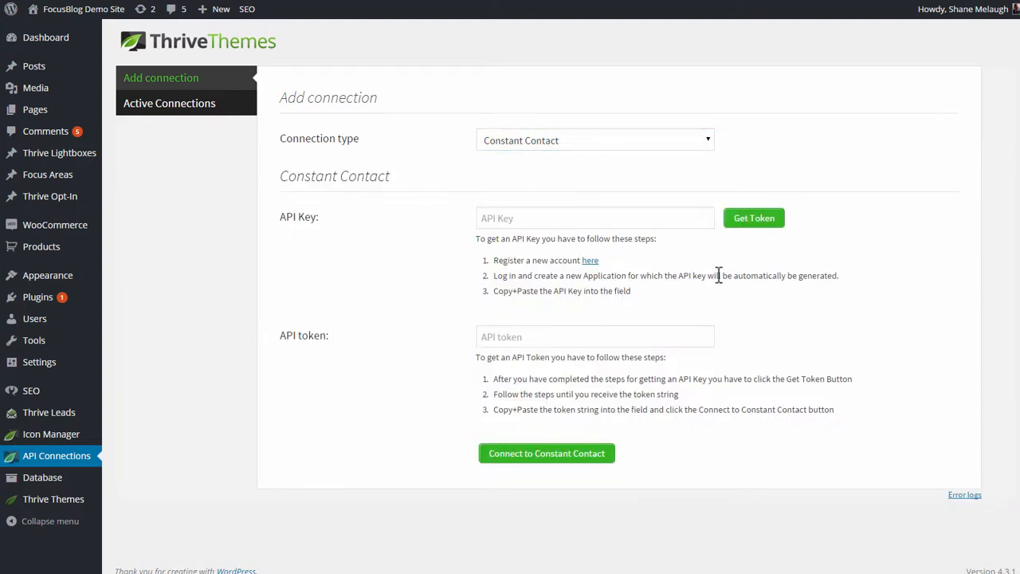
mouse_move(707, 288)
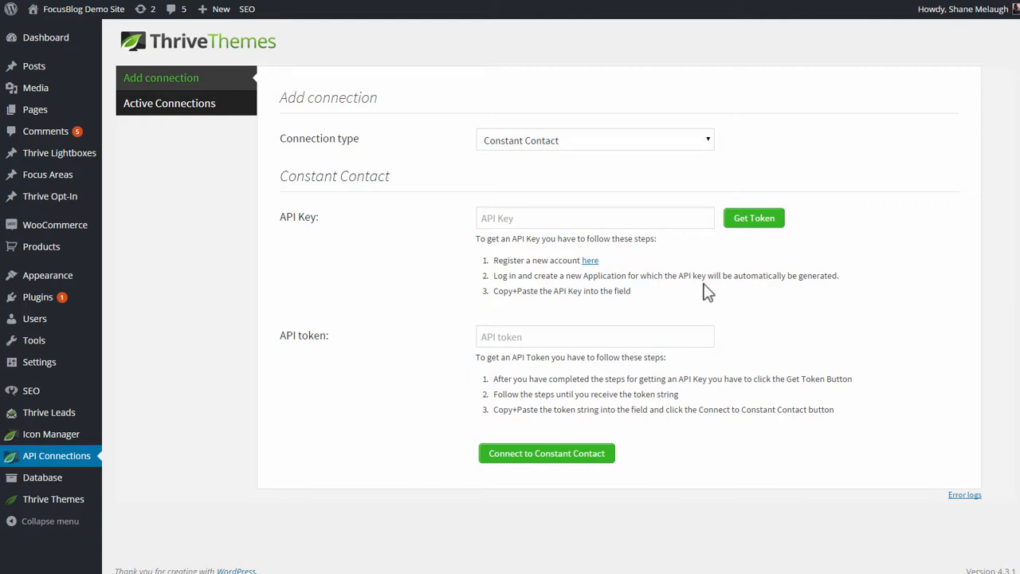
mouse_move(690, 293)
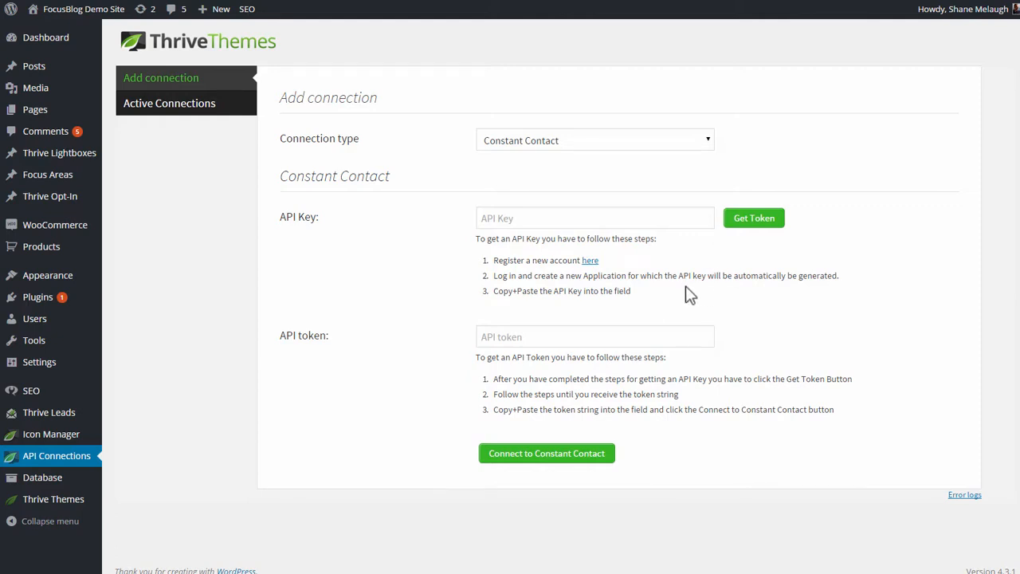
mouse_move(675, 296)
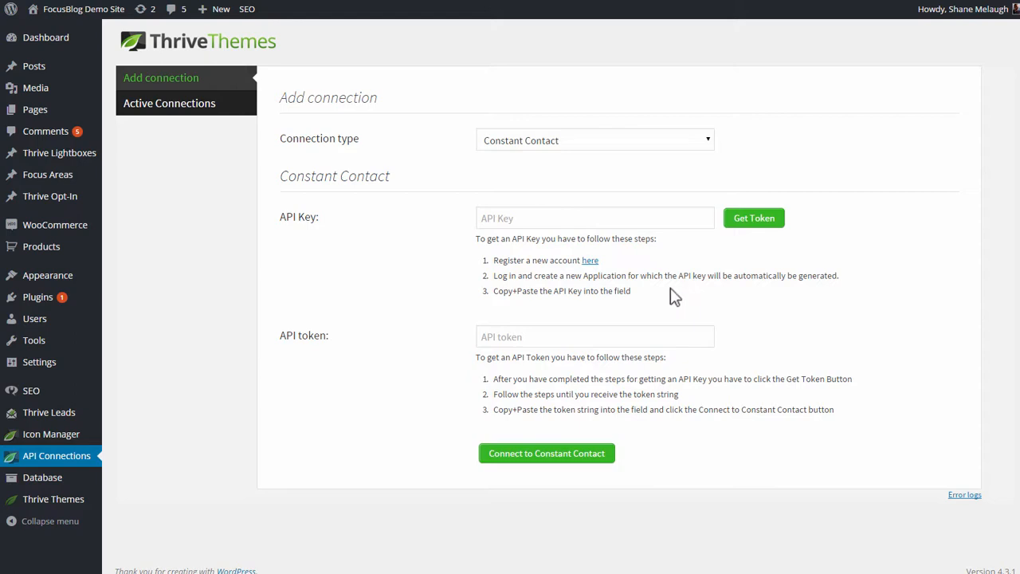
mouse_move(661, 300)
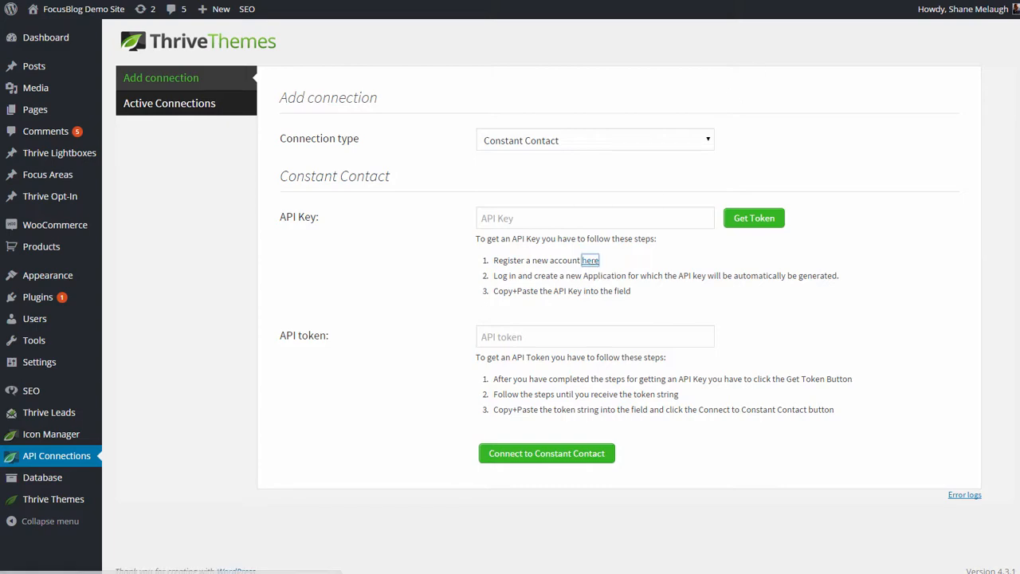
Step: Follow the register link to the Constant Contact developer account registration form and look it over
click(589, 259)
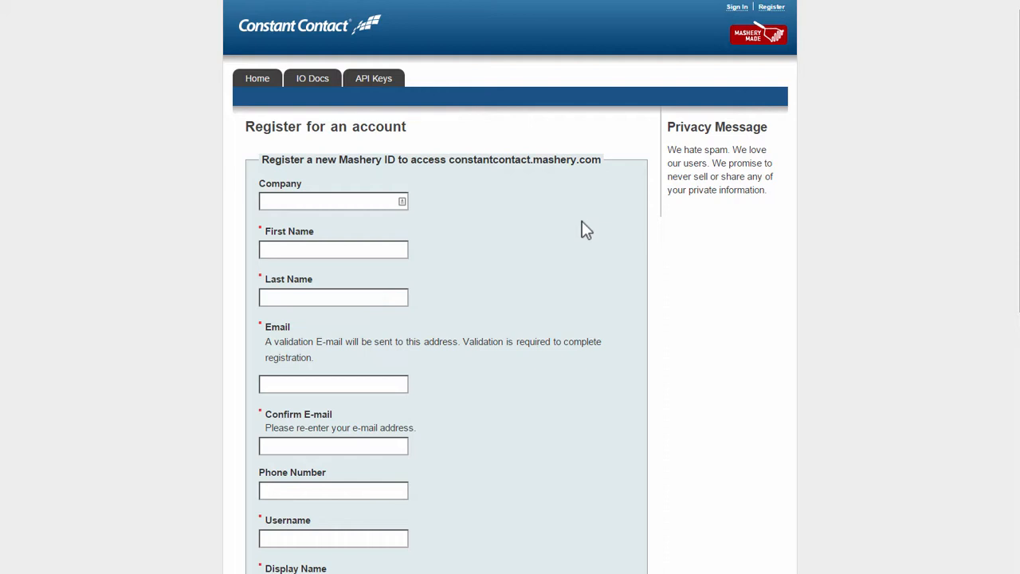
mouse_move(561, 233)
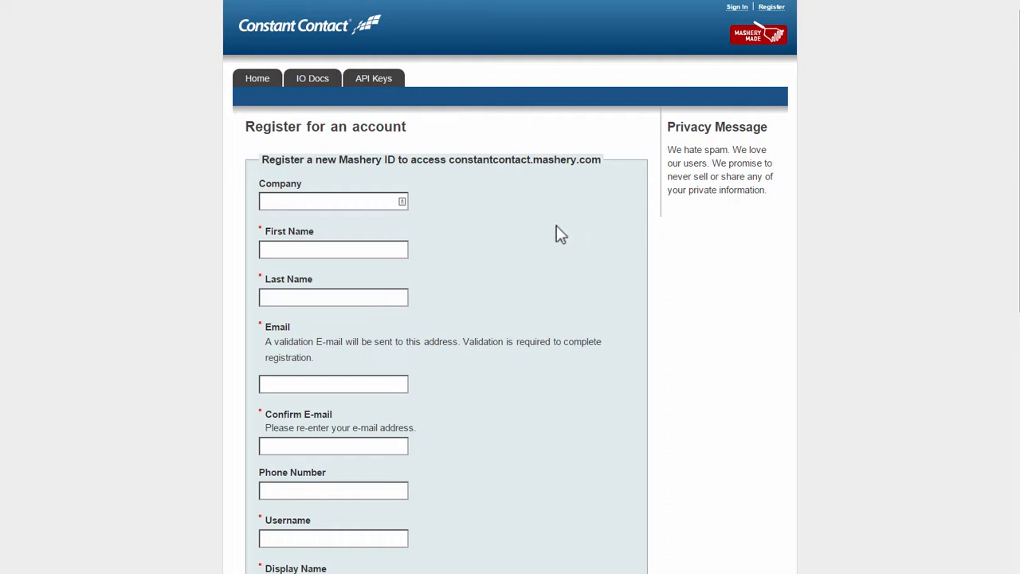
mouse_move(571, 227)
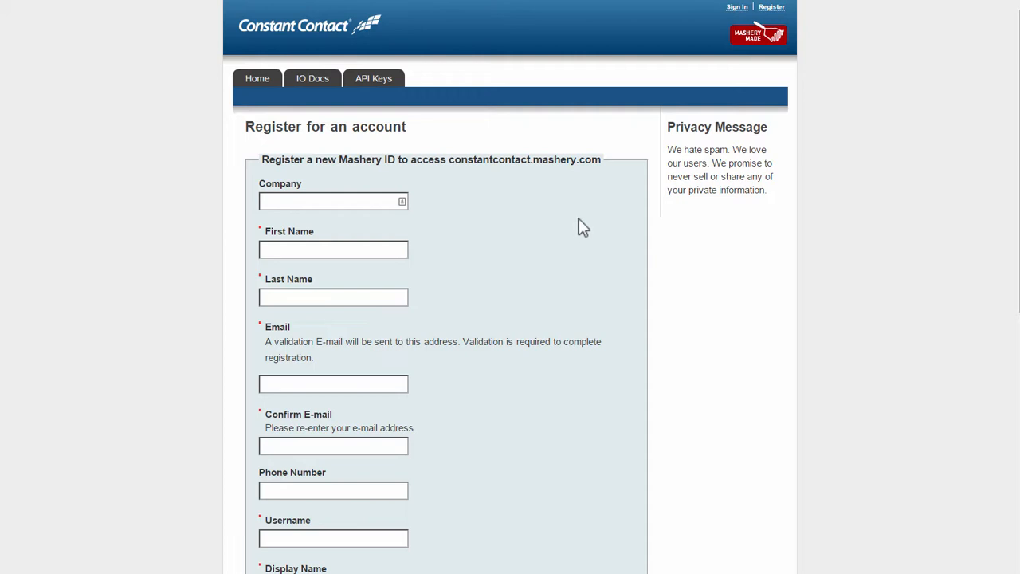
mouse_move(376, 226)
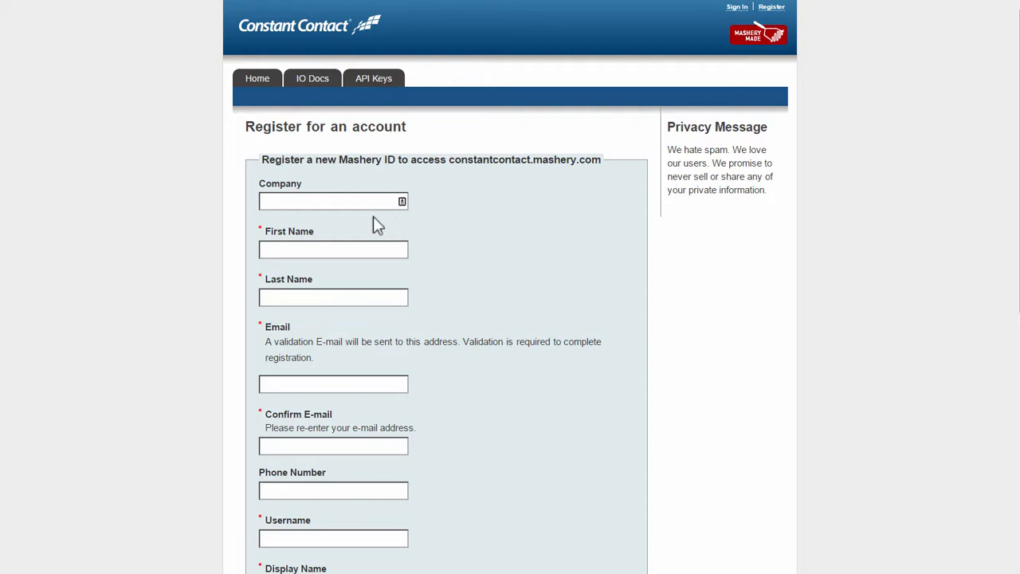
scroll(down, 3)
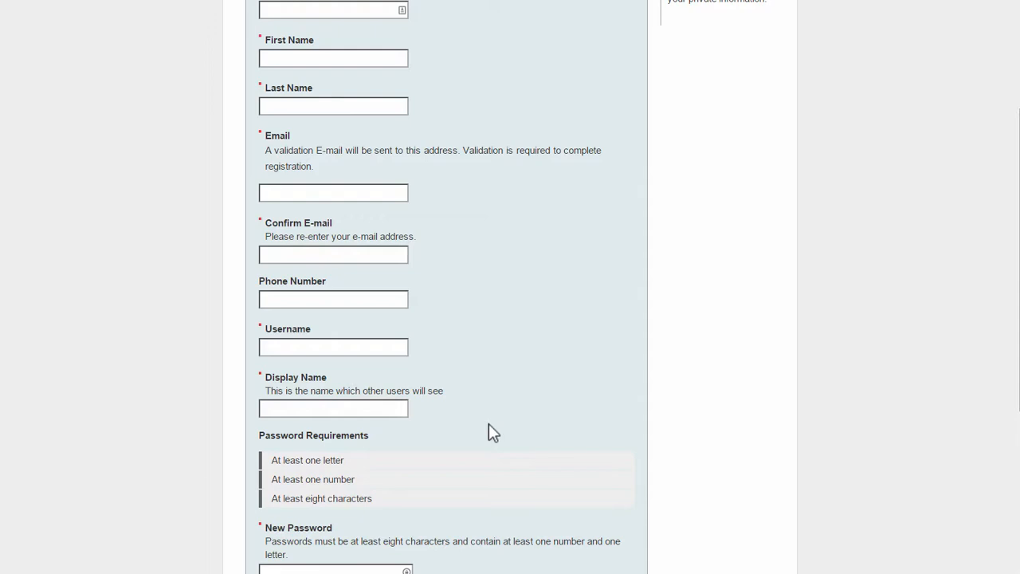
scroll(up, 3)
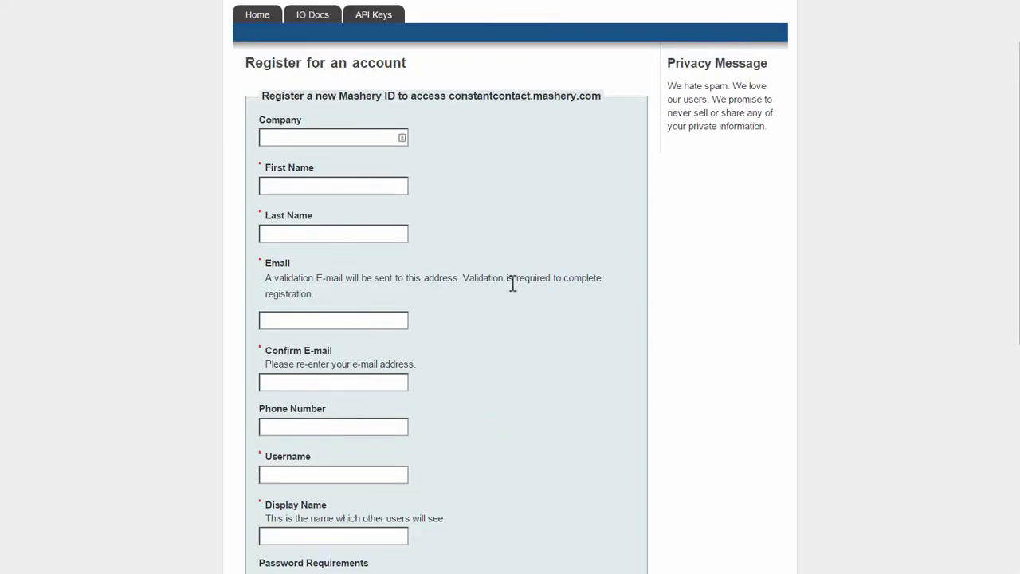
mouse_move(564, 318)
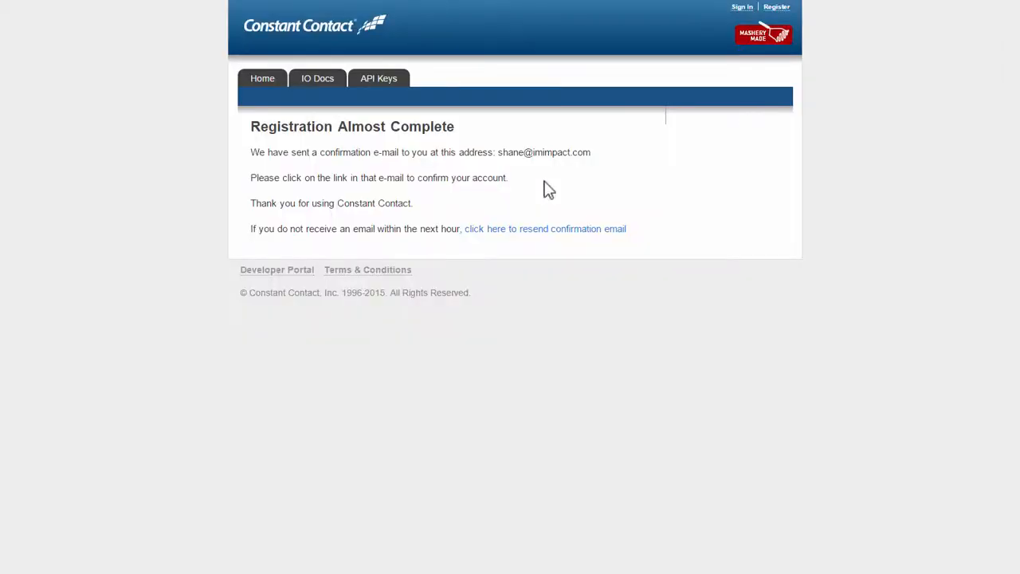
mouse_move(408, 172)
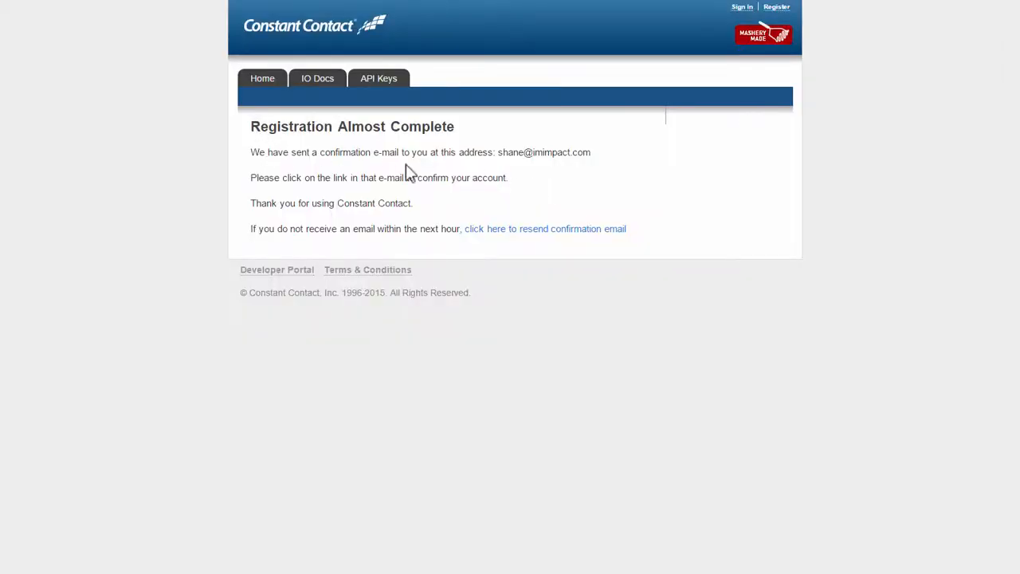
mouse_move(430, 204)
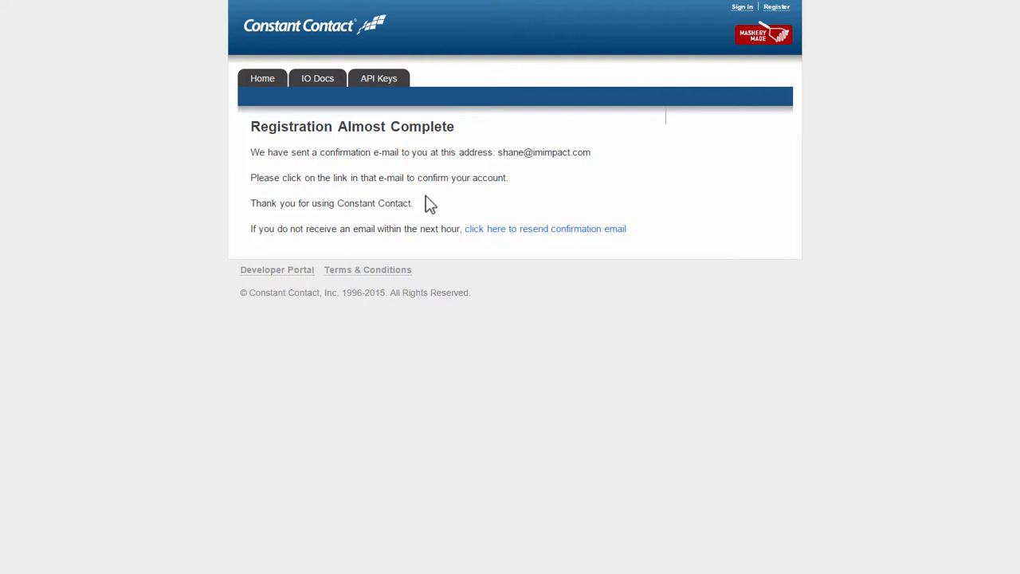
mouse_move(792, 70)
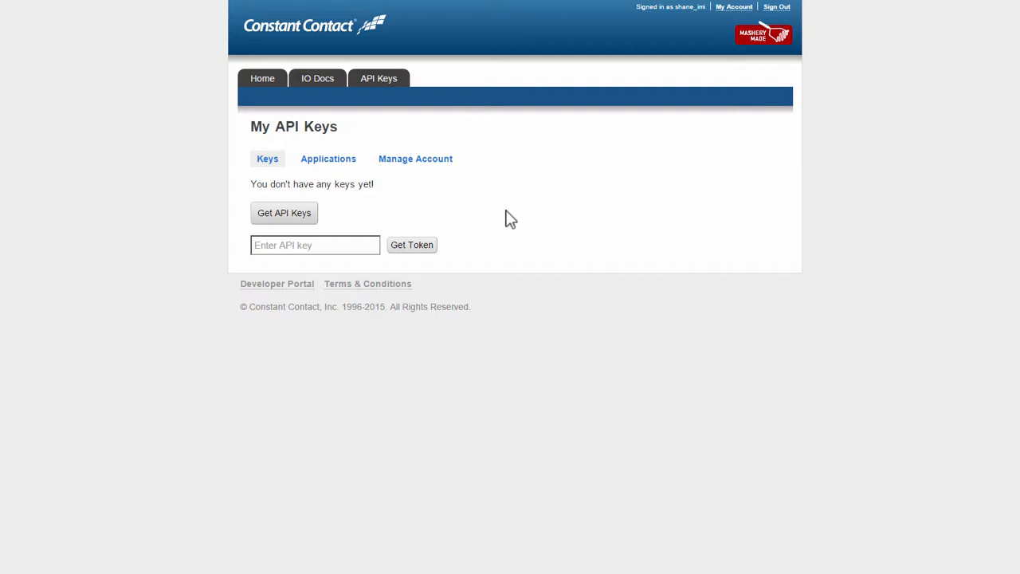
mouse_move(556, 169)
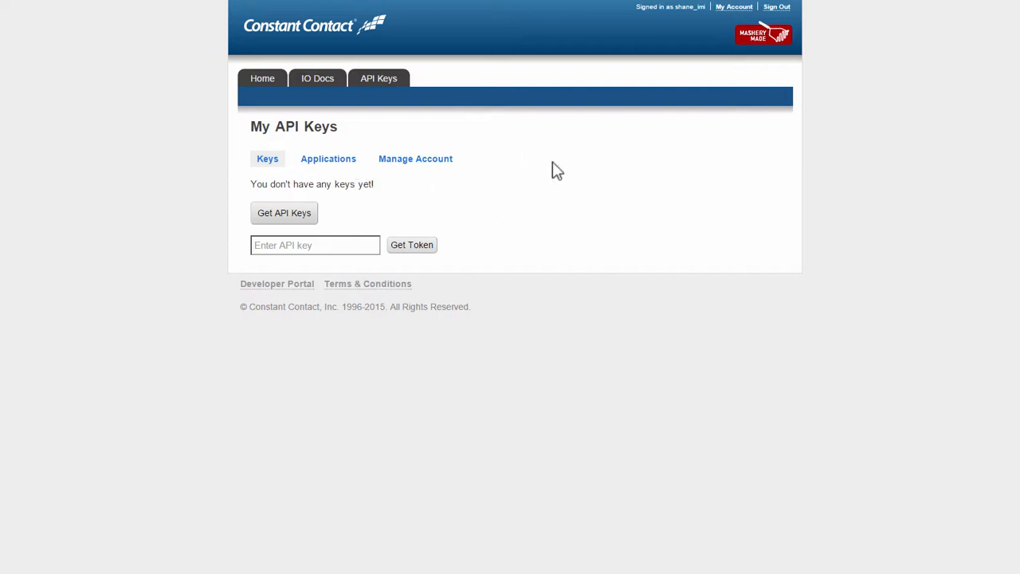
mouse_move(255, 6)
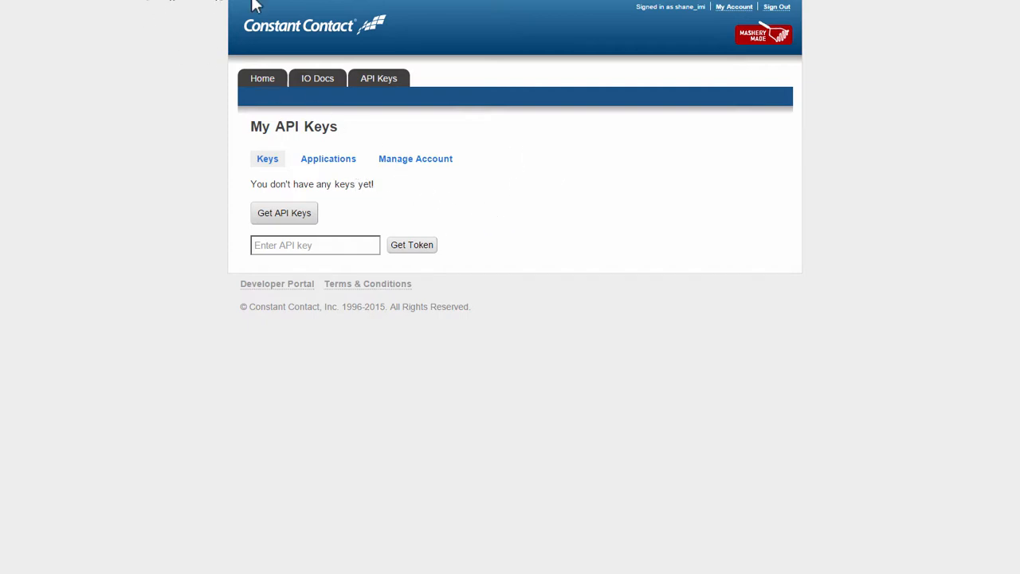
mouse_move(438, 113)
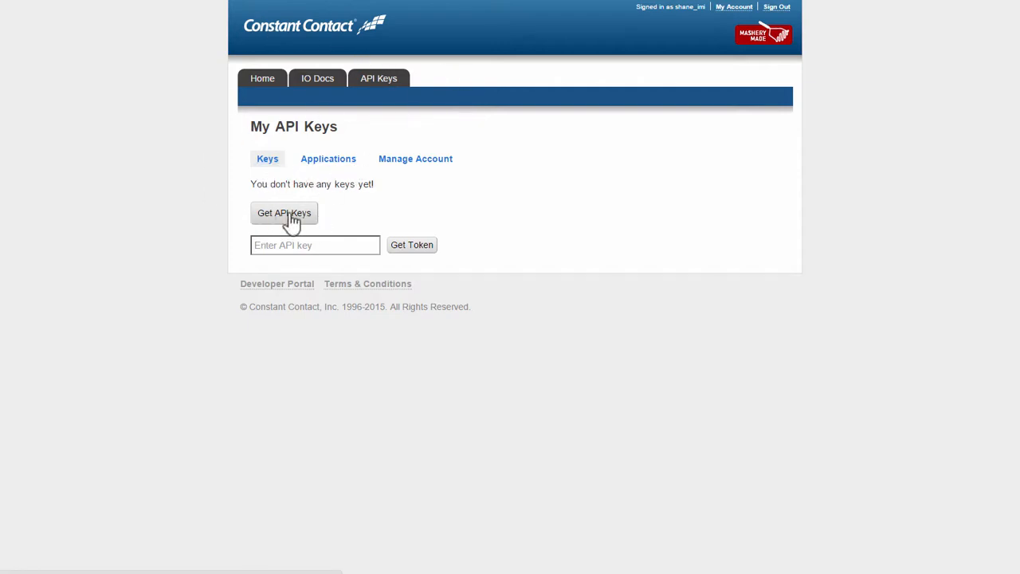
Step: Start a new application named 'Thrive Leads MySite' and enter the company name
click(284, 214)
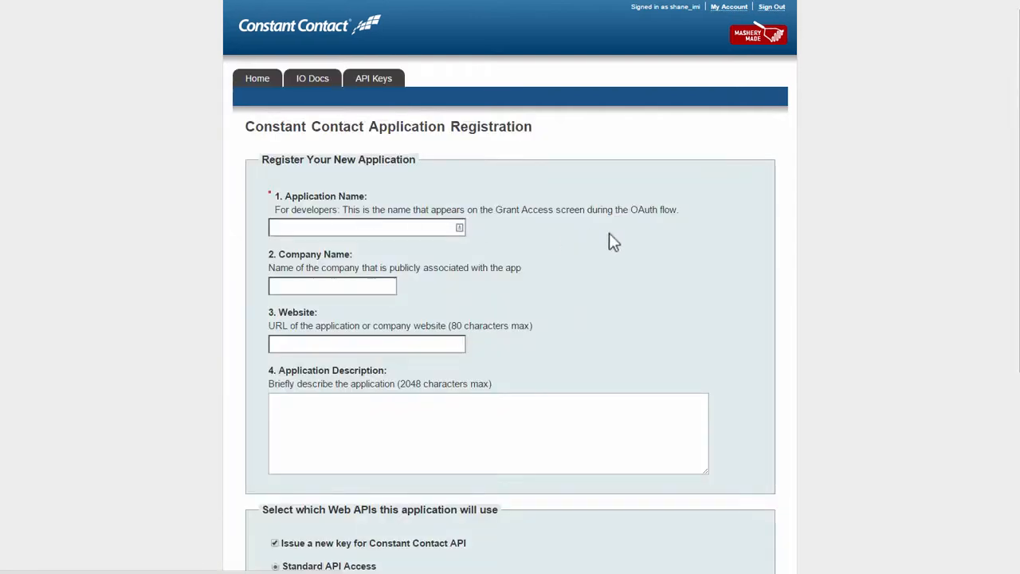
mouse_move(625, 243)
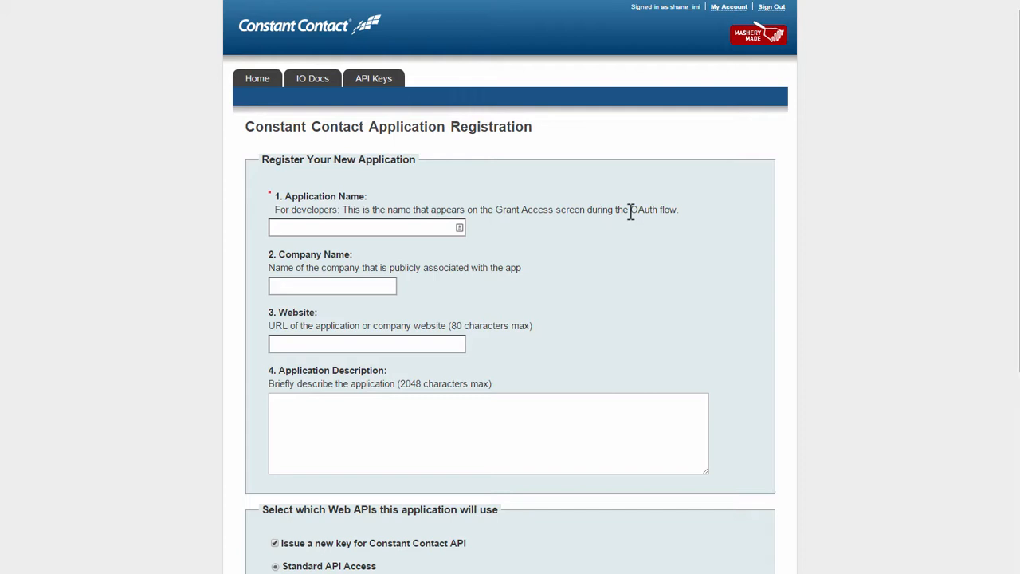
mouse_move(634, 226)
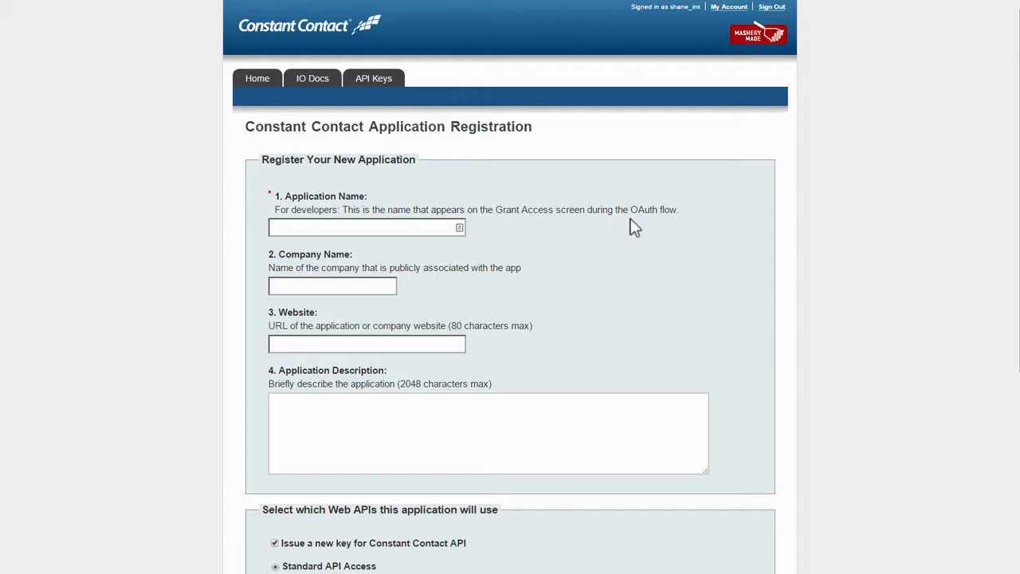
text(Thrive Leads M)
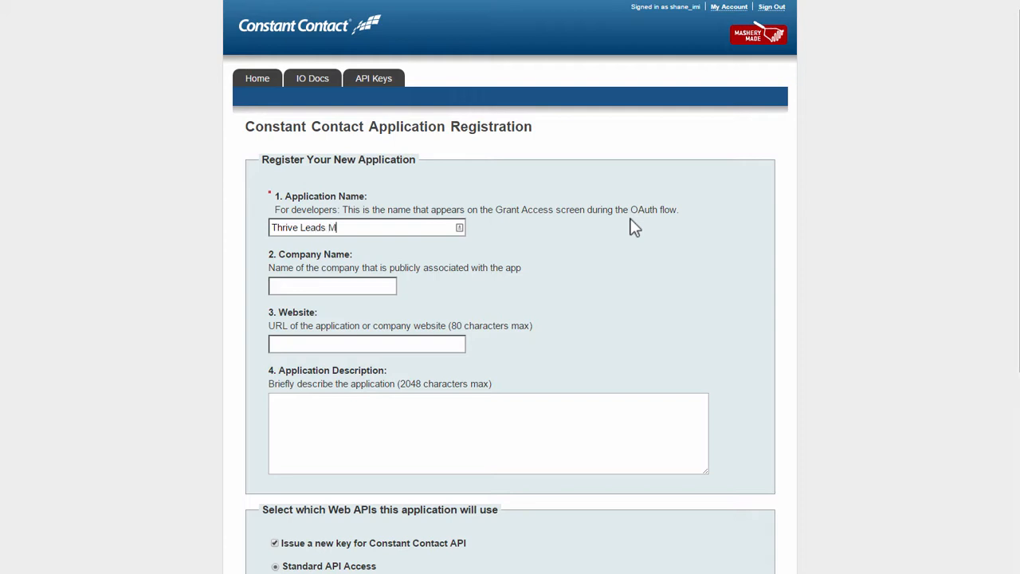
text(ySite)
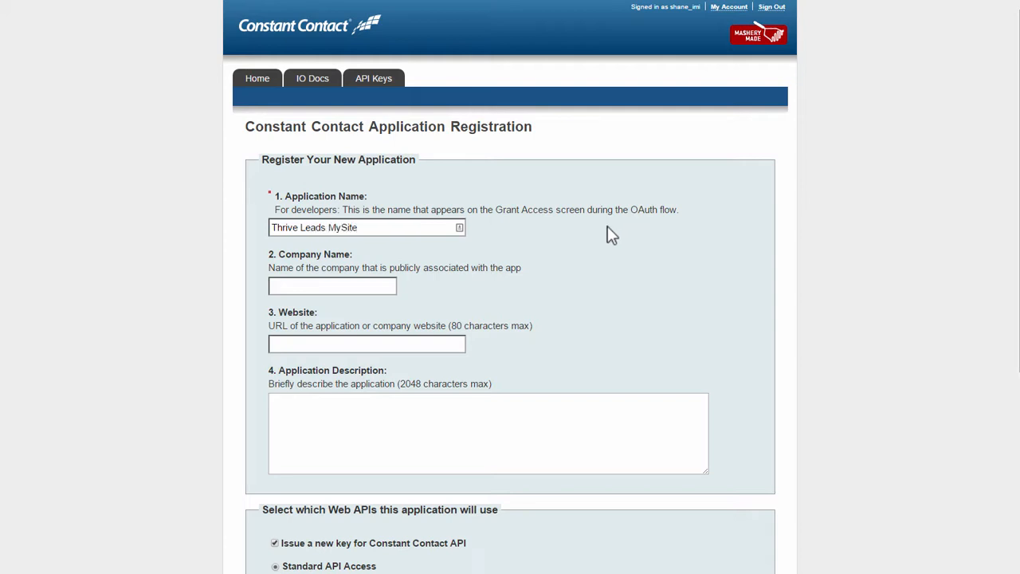
mouse_move(337, 308)
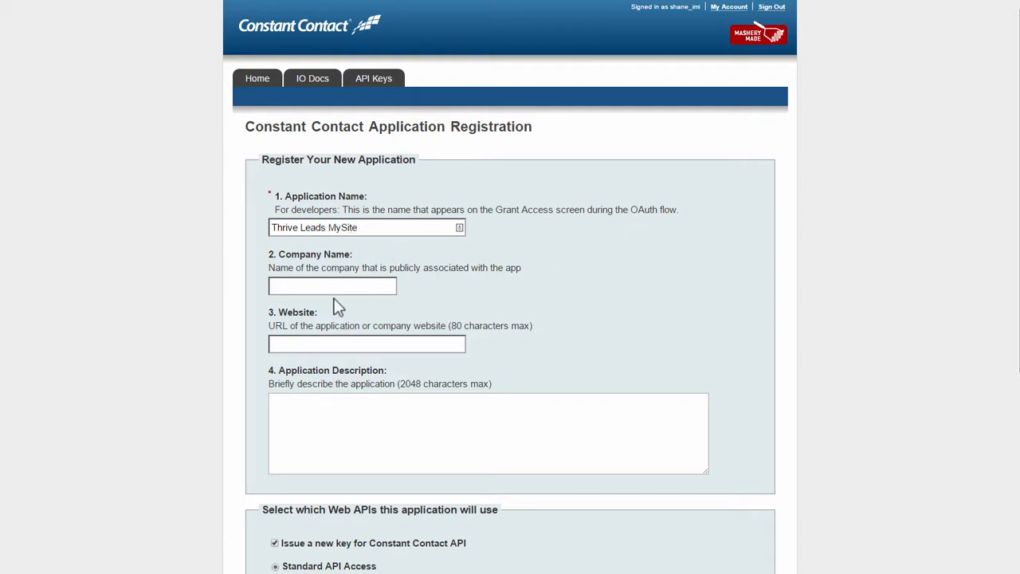
text(Thrive Themes Demo)
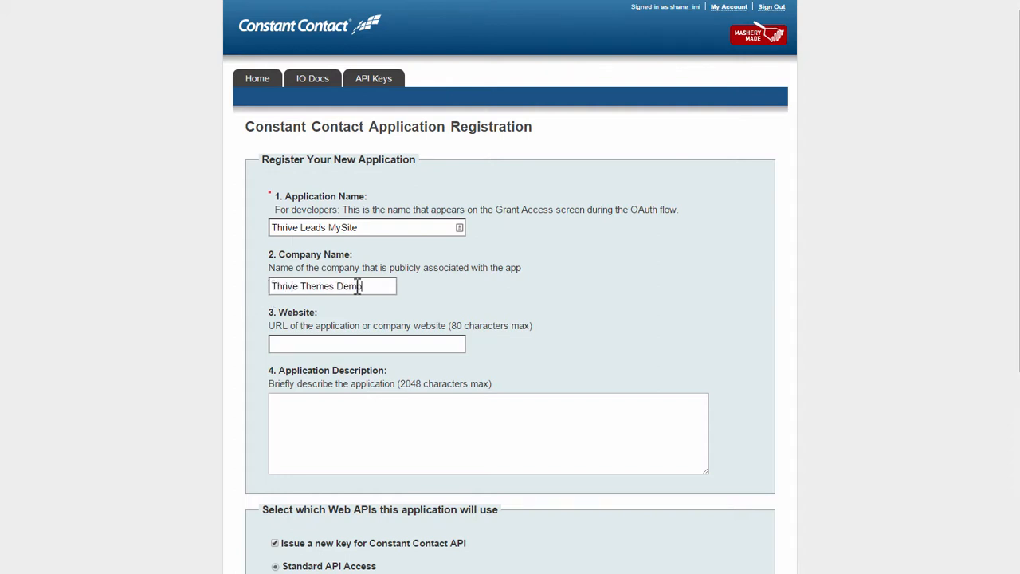
scroll(down, 3)
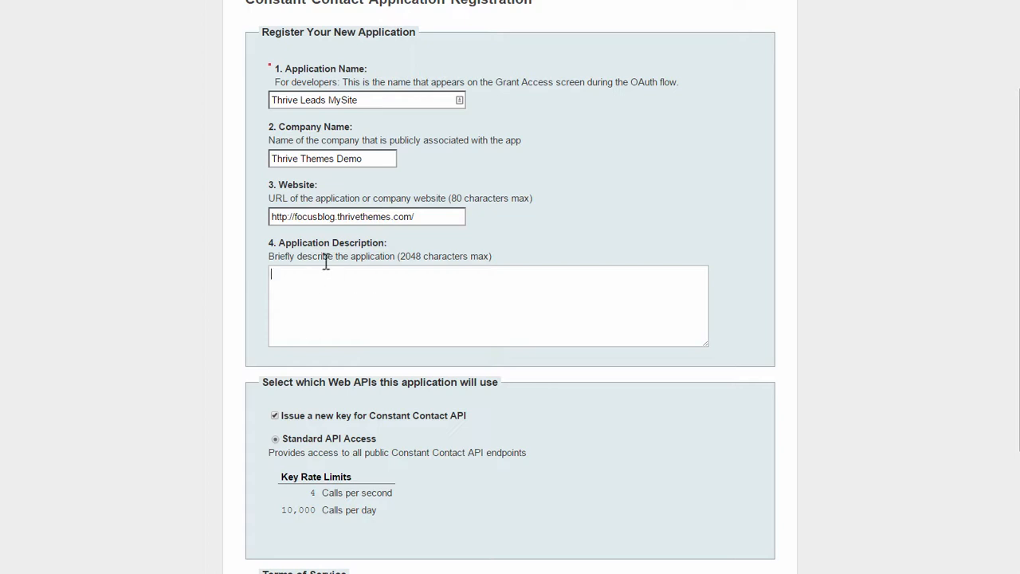
mouse_move(421, 280)
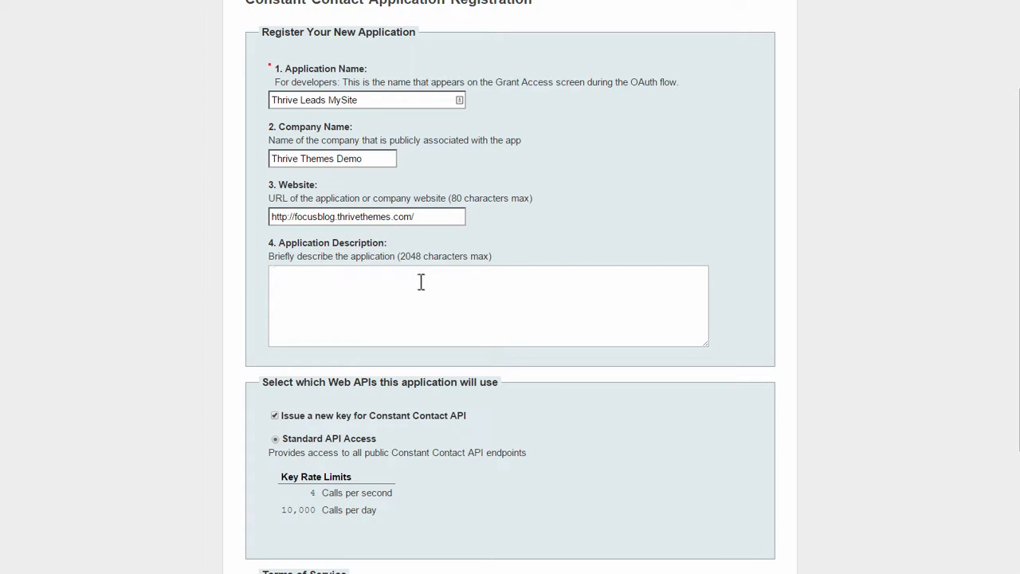
Step: Describe it as used for Thrive Leads opt-in forms on the website and register the application
text(Used for showing Thrive L)
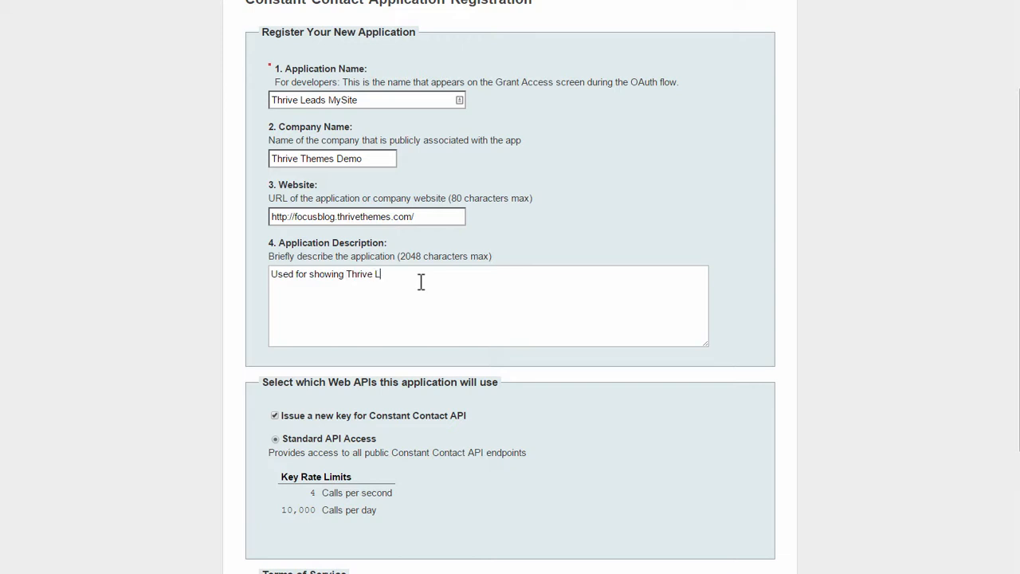
text(eads opt-in forms)
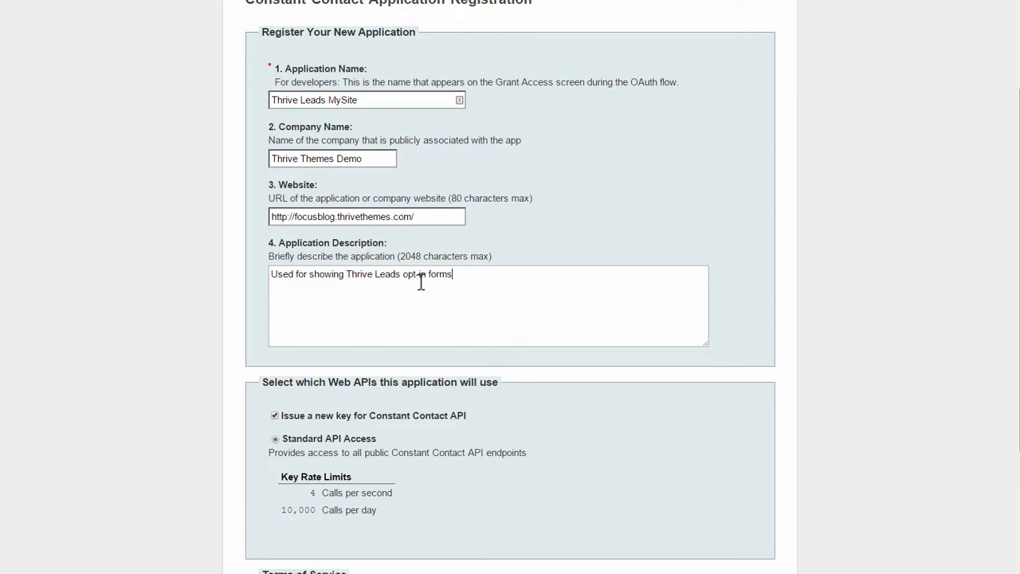
text(on the websi)
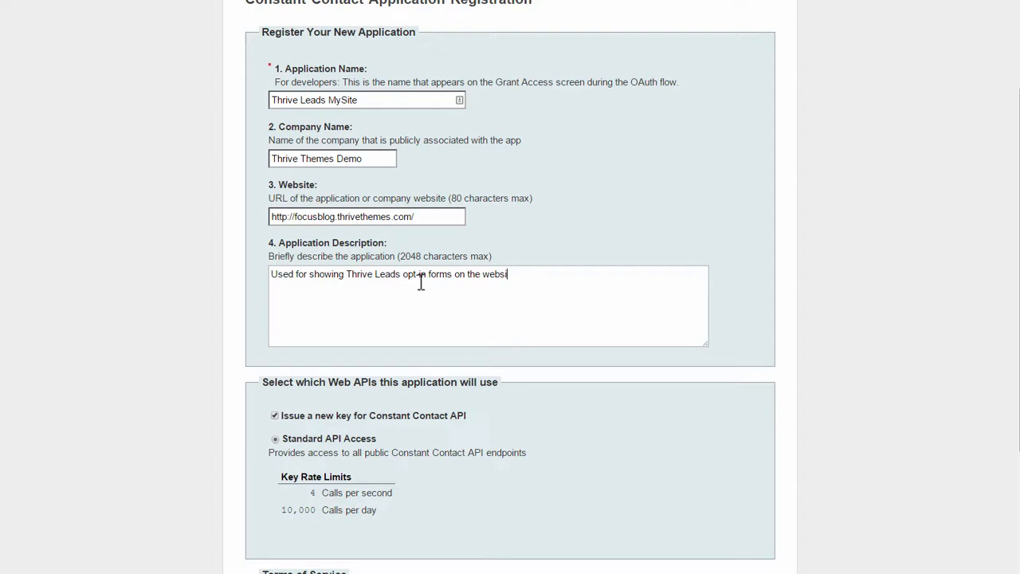
scroll(down, 3)
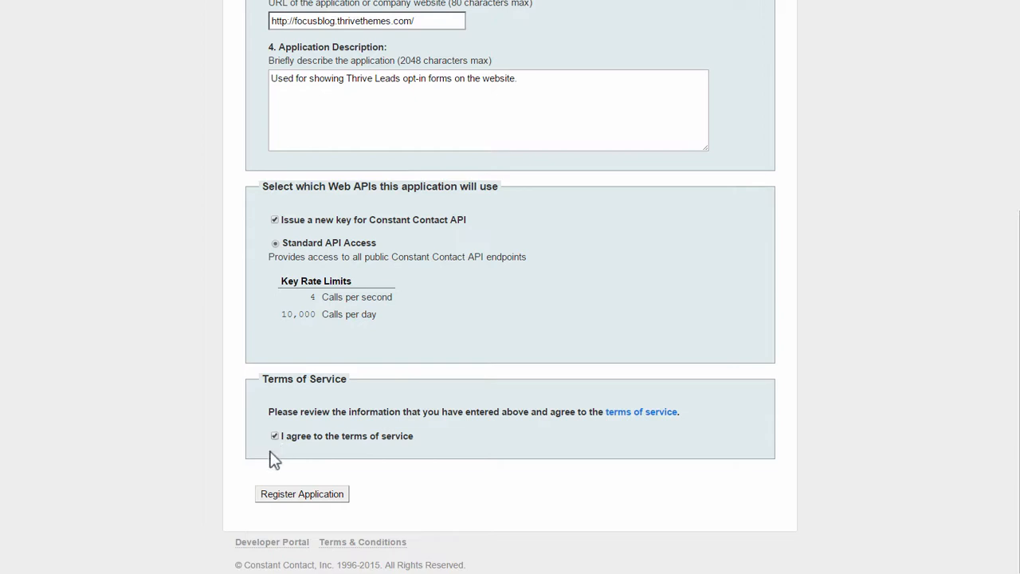
mouse_move(765, 248)
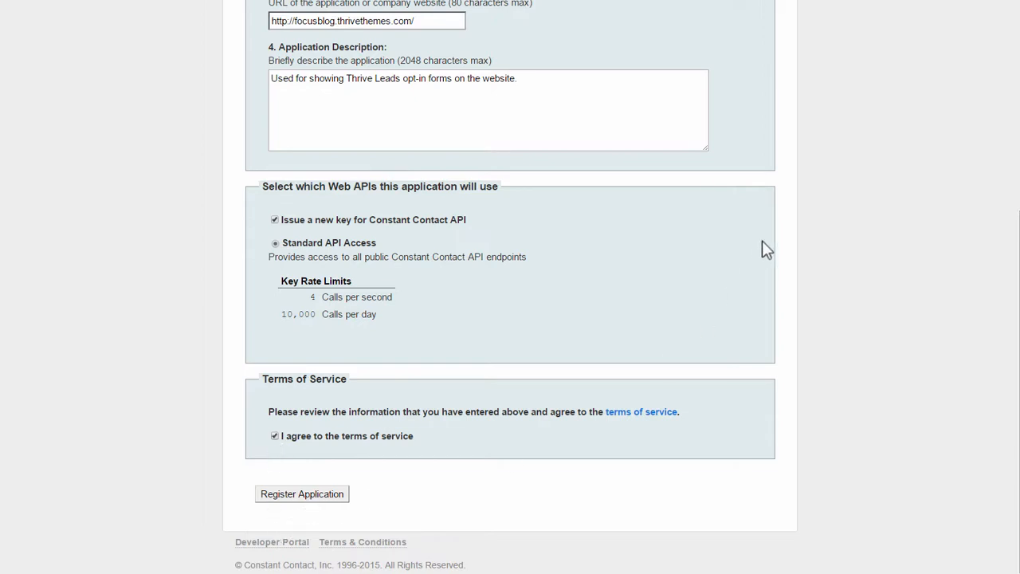
click(302, 494)
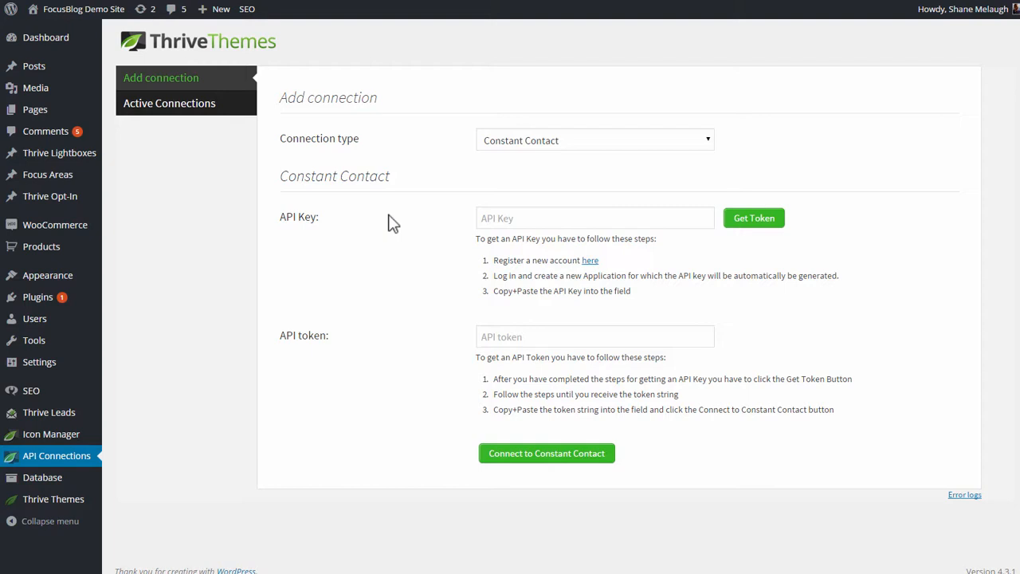
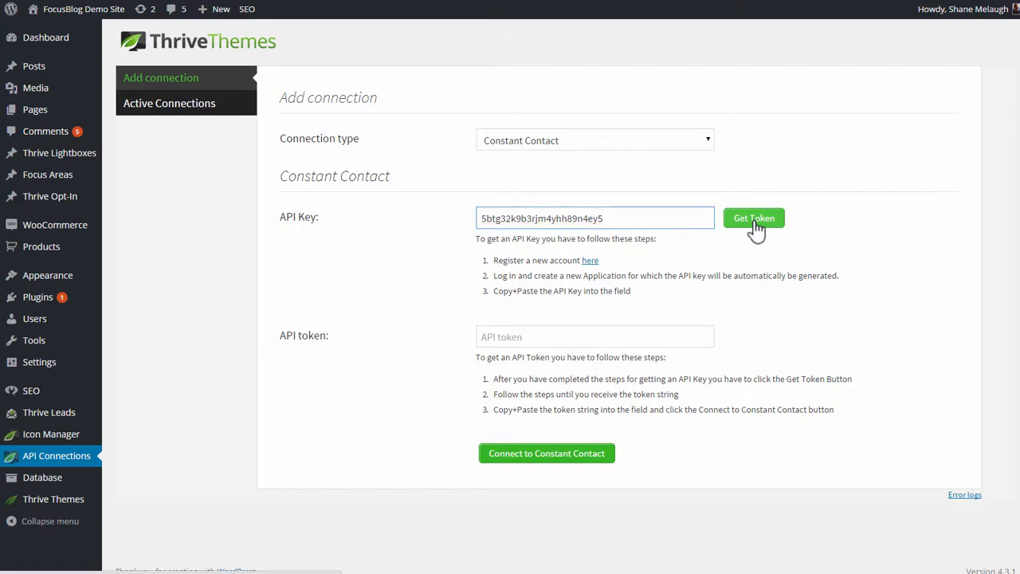
click(754, 218)
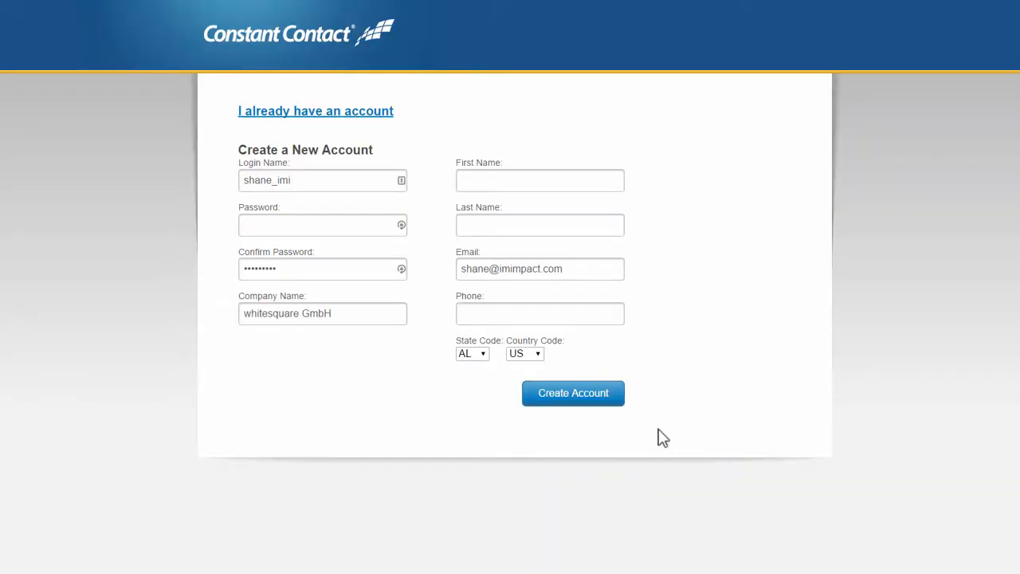
mouse_move(278, 164)
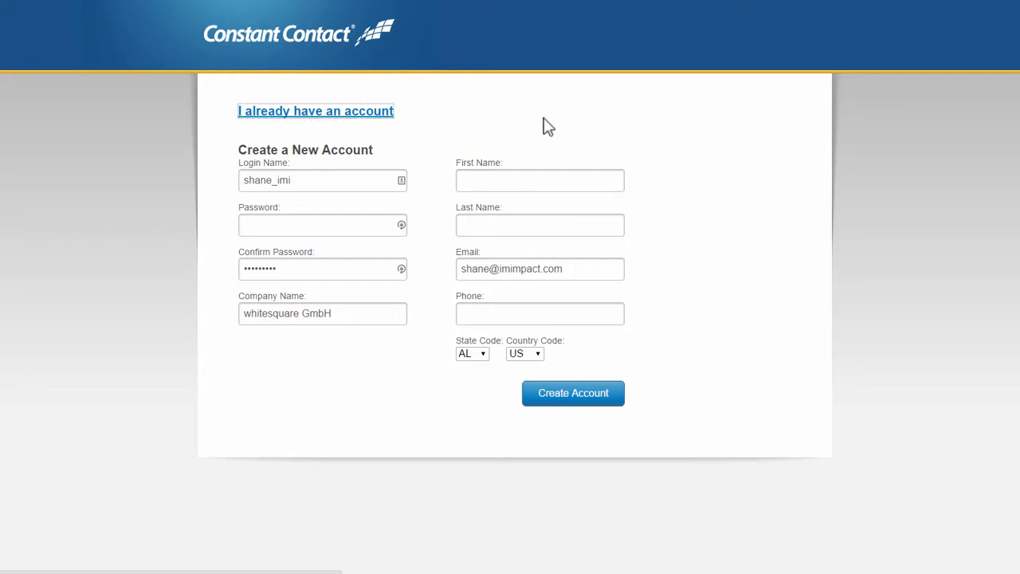
Step: Sign in to the existing Constant Contact account and allow Thrive Leads MySite access
click(573, 392)
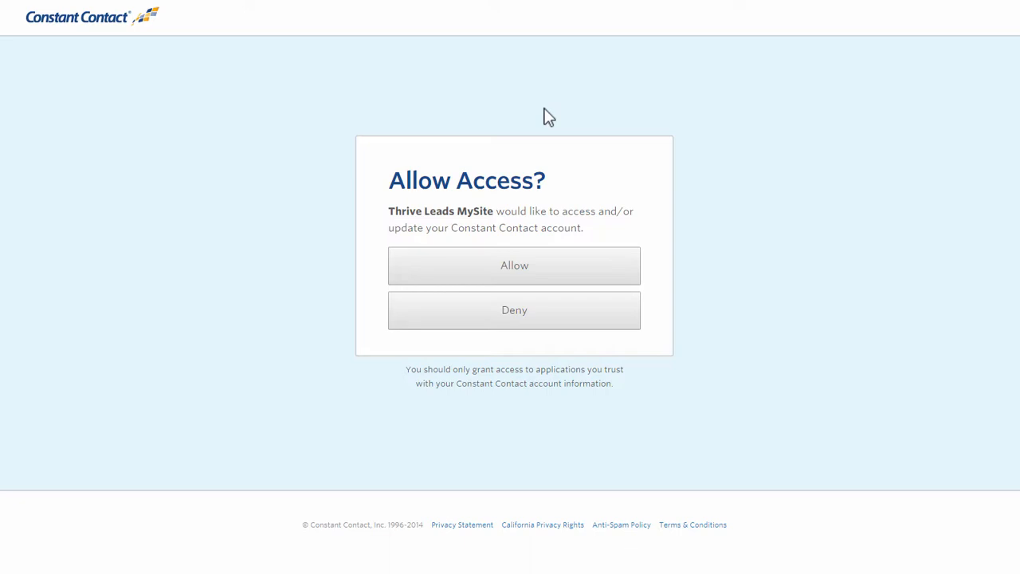
mouse_move(513, 265)
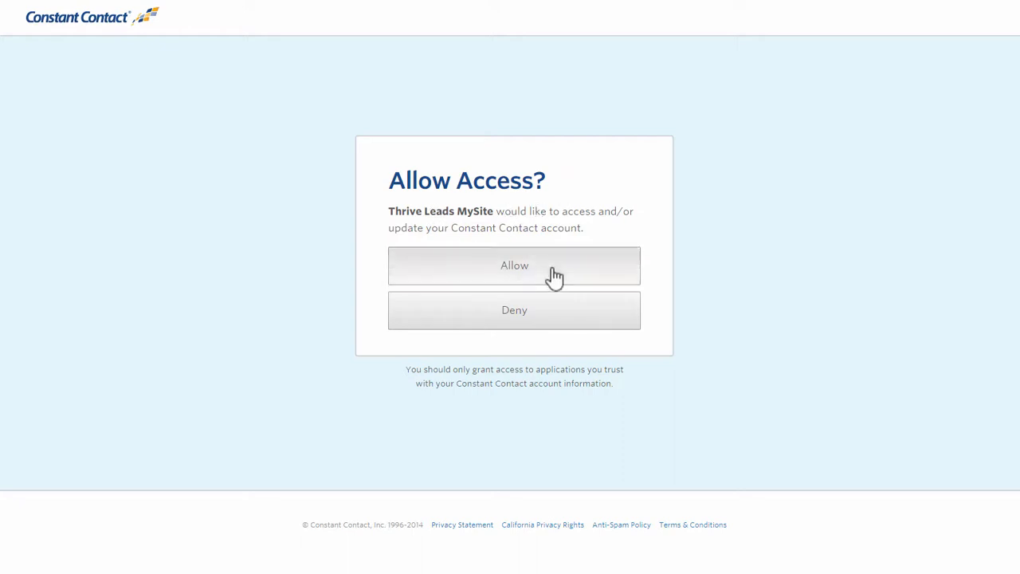
click(513, 265)
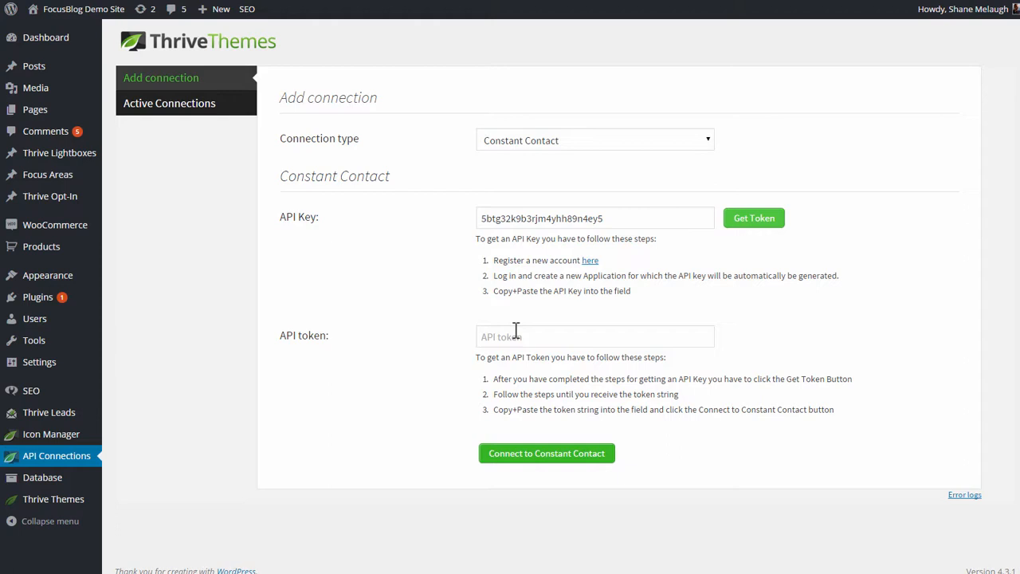
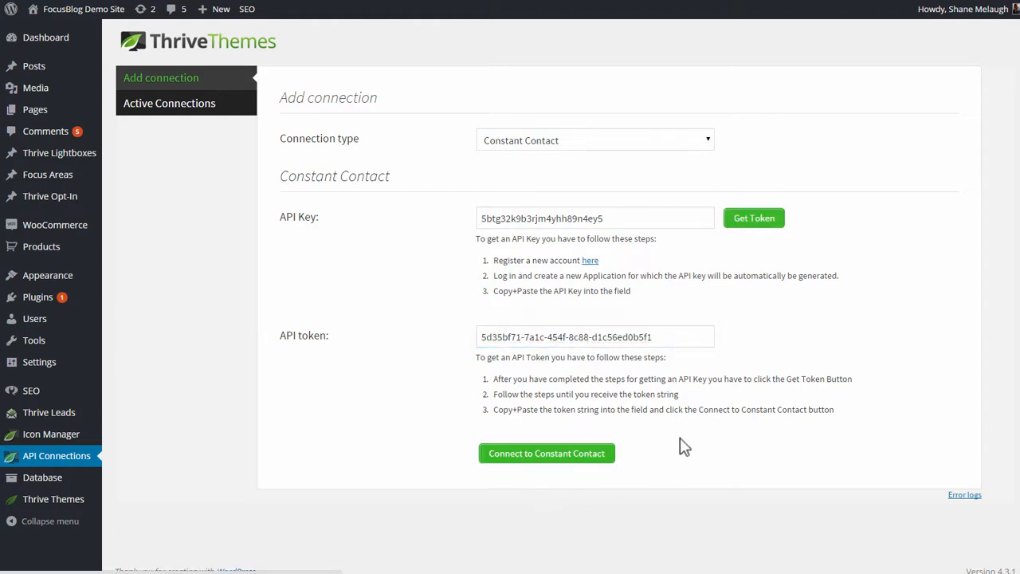
Step: Enter the access token, connect Constant Contact and confirm it among the active connections
click(545, 452)
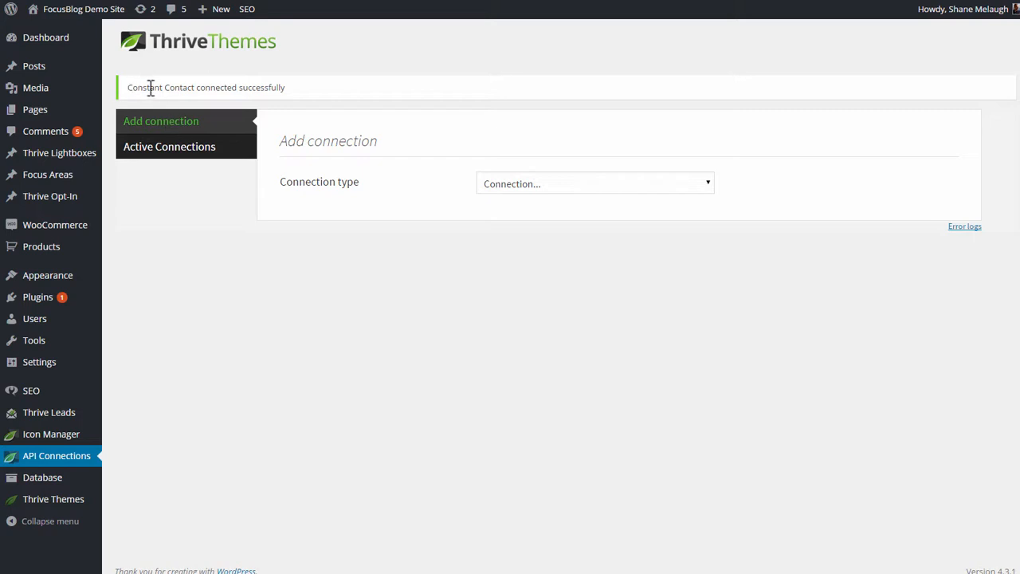
click(169, 147)
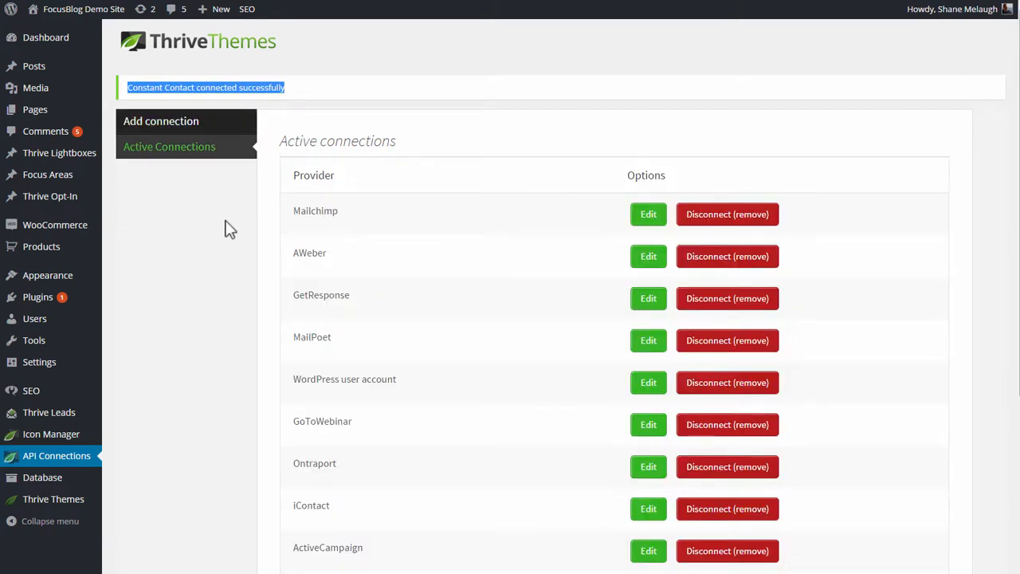
scroll(down, 3)
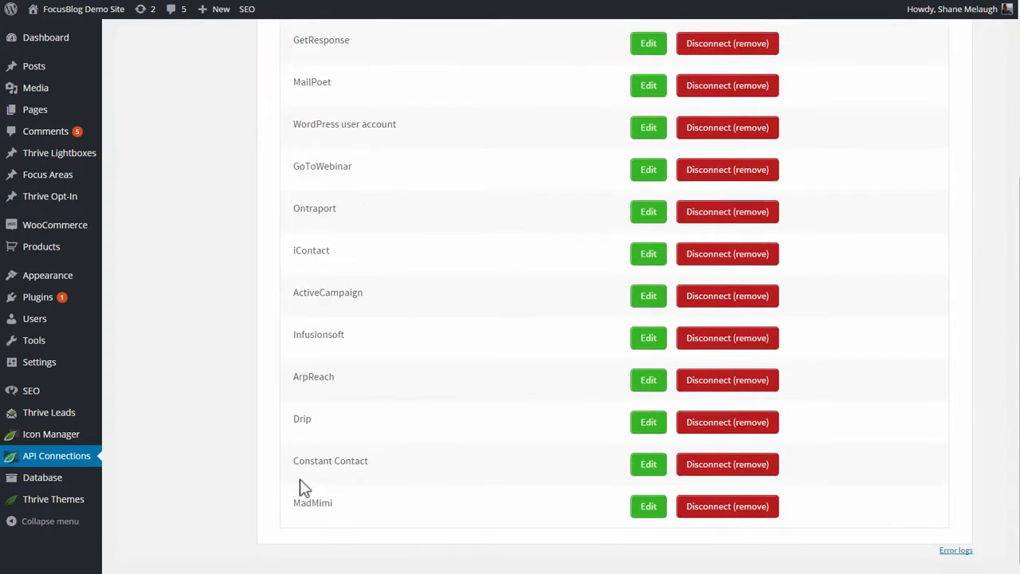
mouse_move(383, 465)
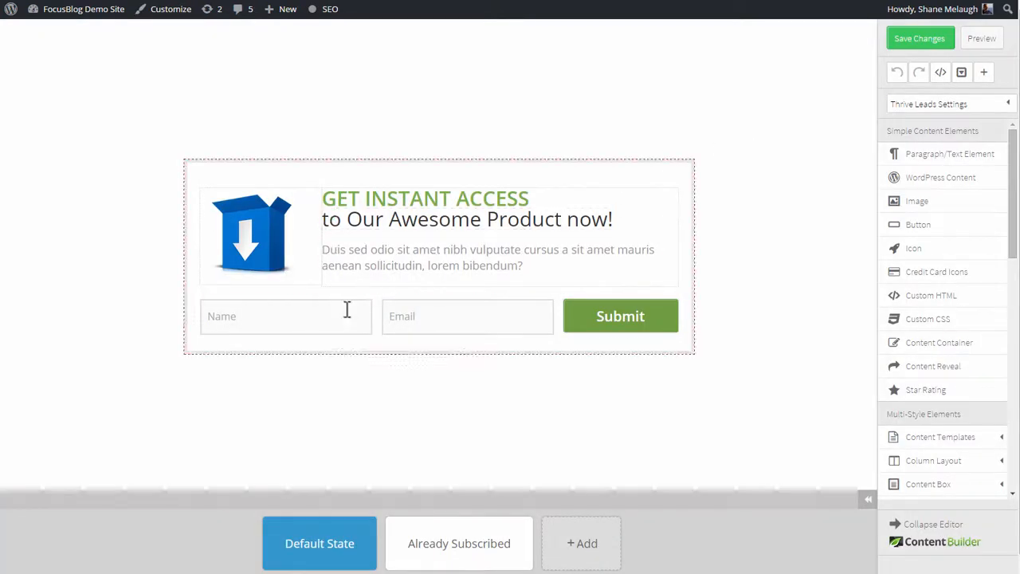
Step: Start a new API service connection from the opt-in form's Connect with Service settings
click(286, 315)
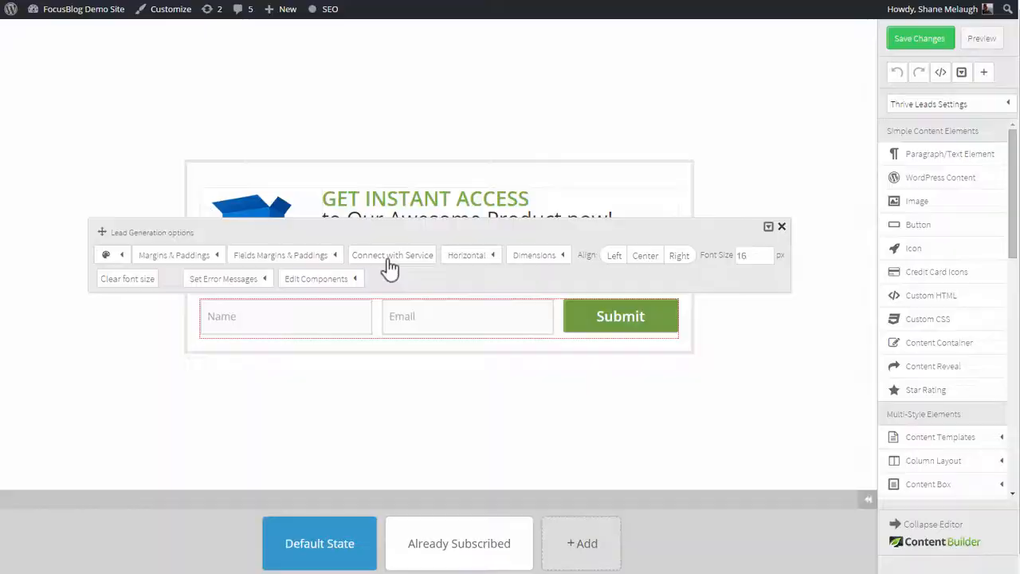
click(392, 255)
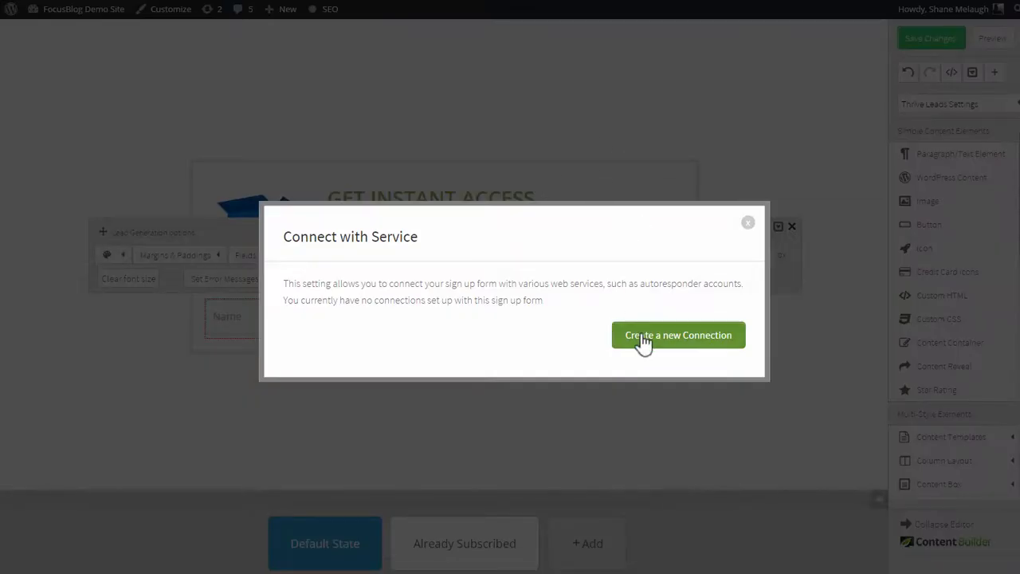
click(679, 335)
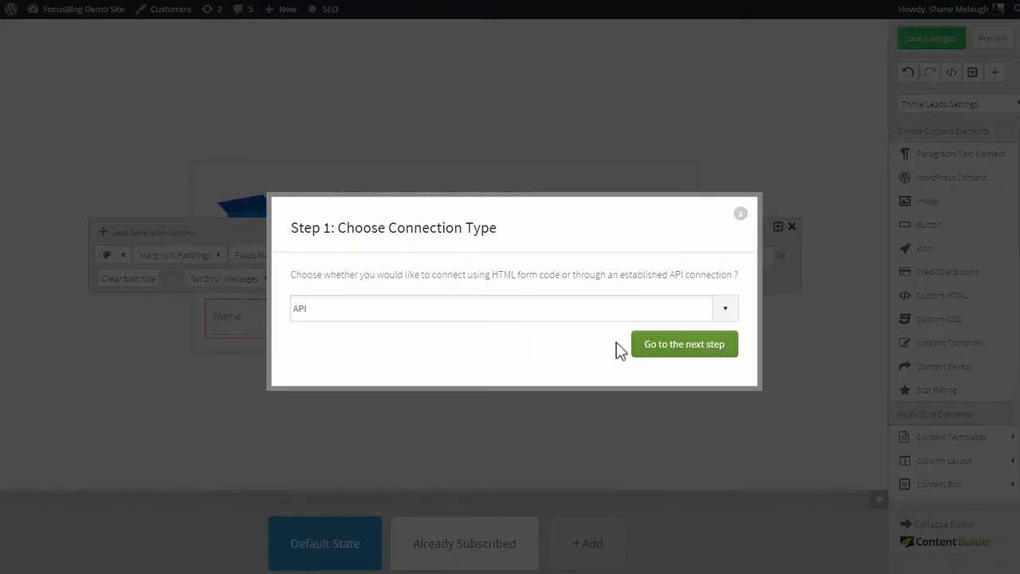
click(684, 344)
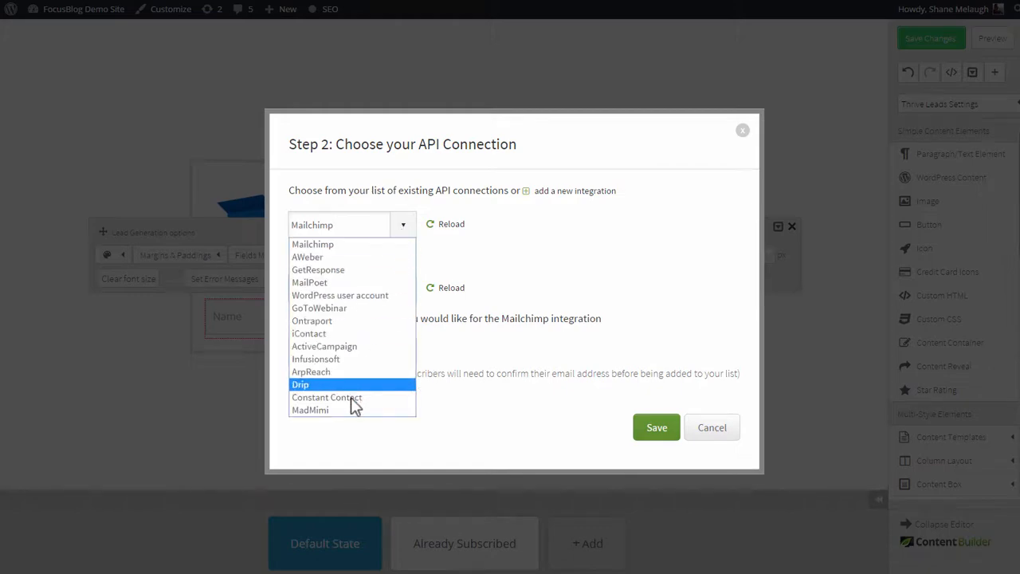
Step: Select Constant Contact with the mailing list A Test List and save the connection
click(327, 397)
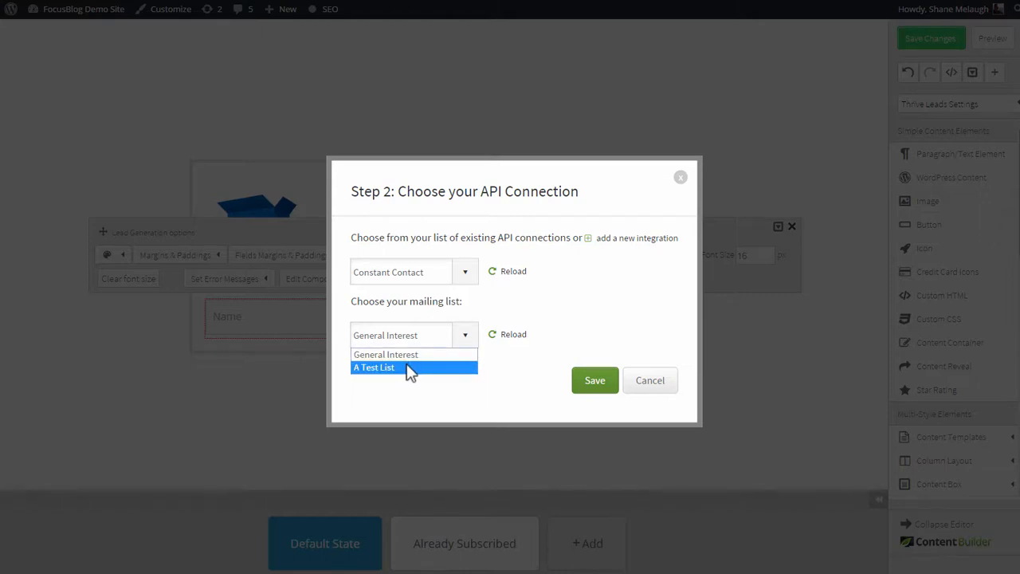
click(373, 367)
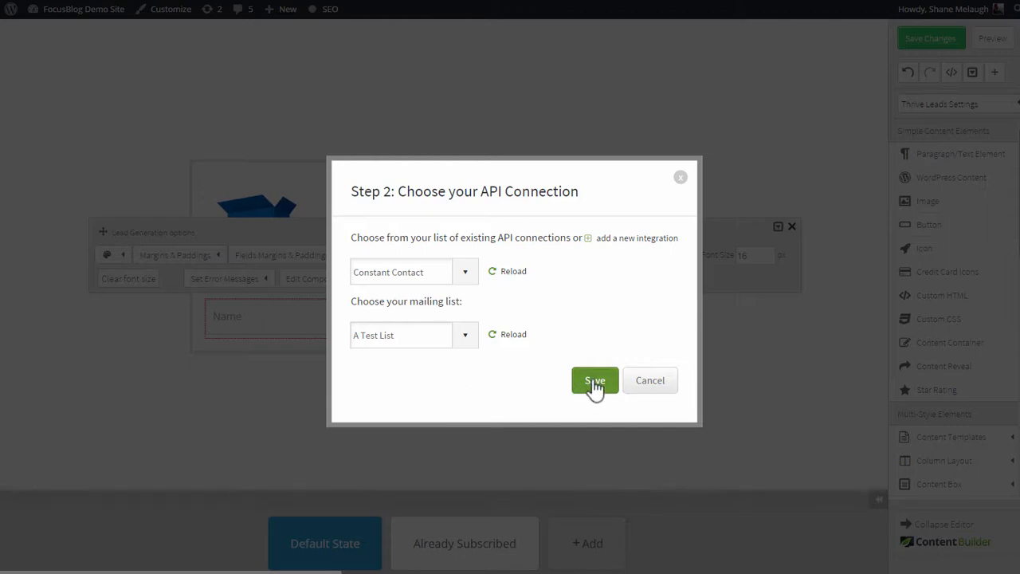
click(595, 380)
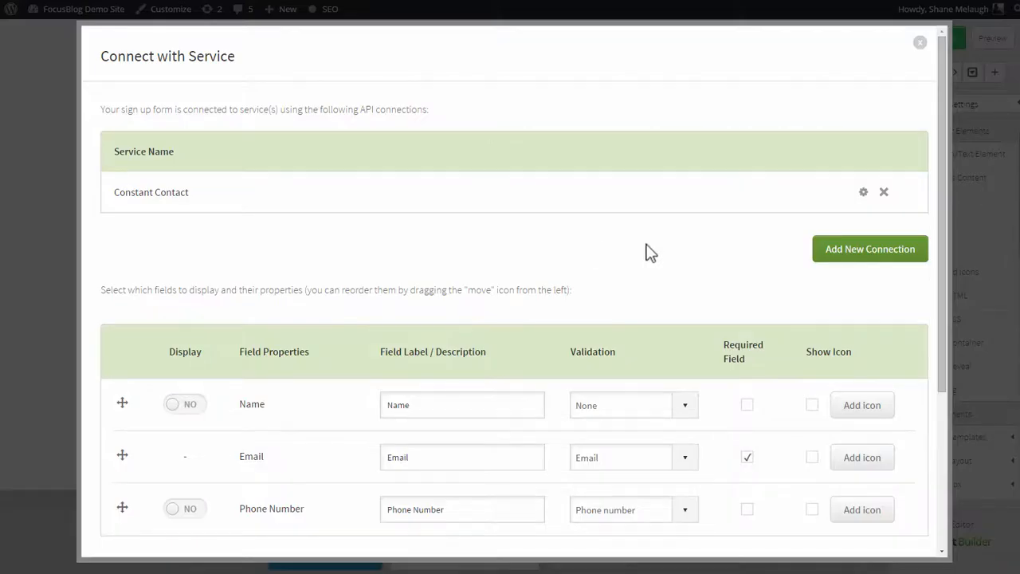
Step: Display the Name field on the form and set submissions to Redirect to URL
scroll(down, 3)
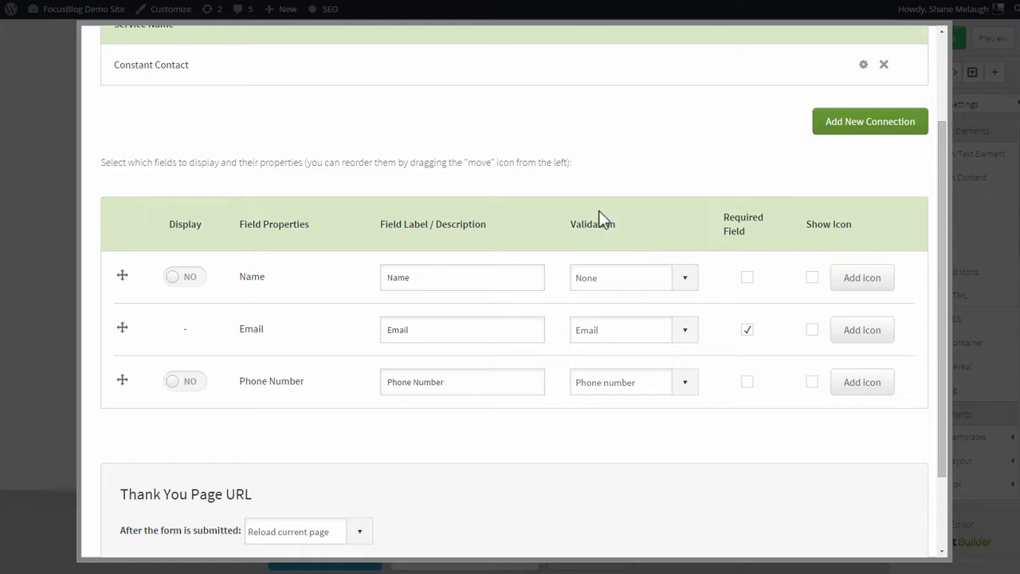
mouse_move(302, 257)
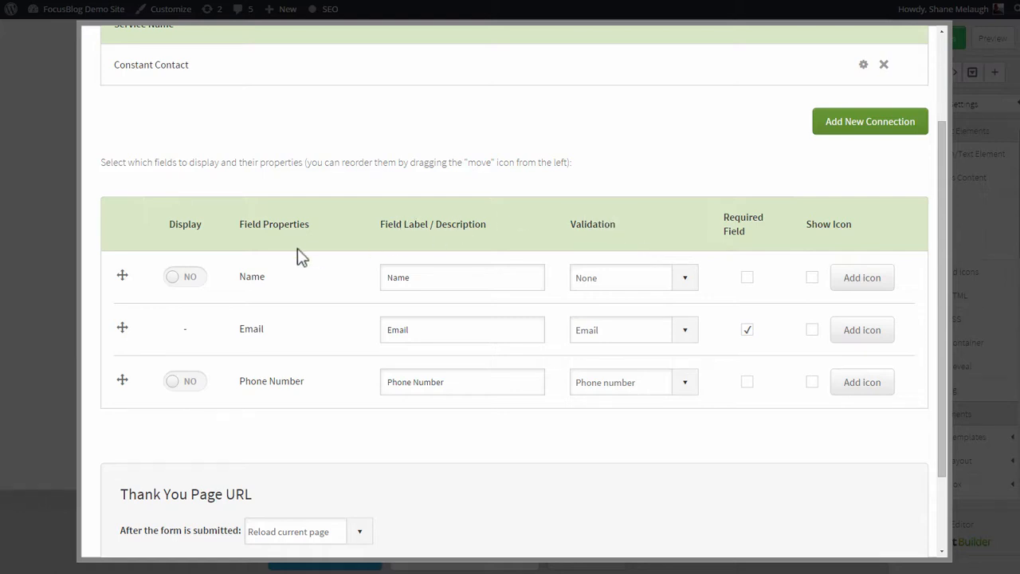
click(185, 276)
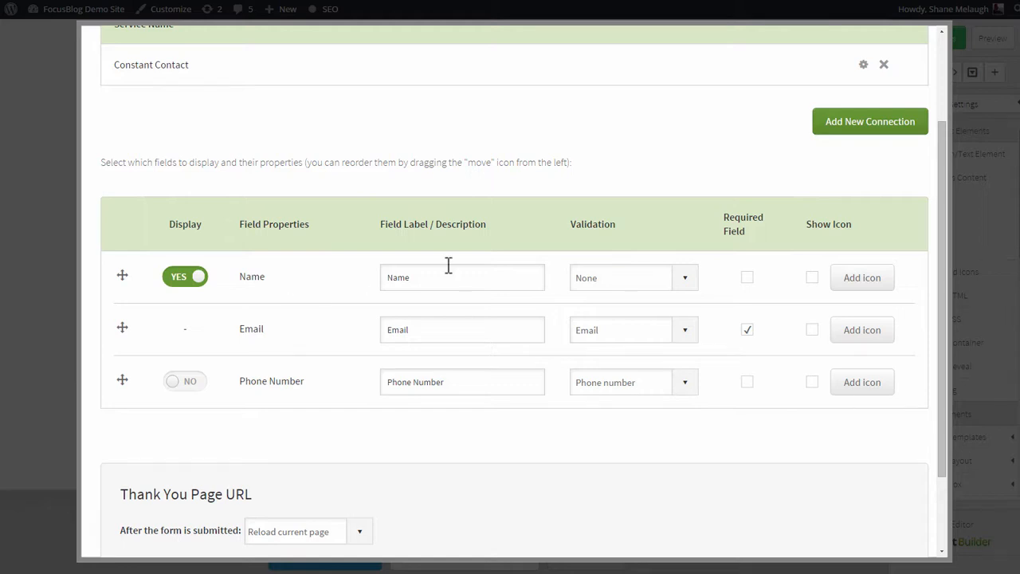
scroll(down, 3)
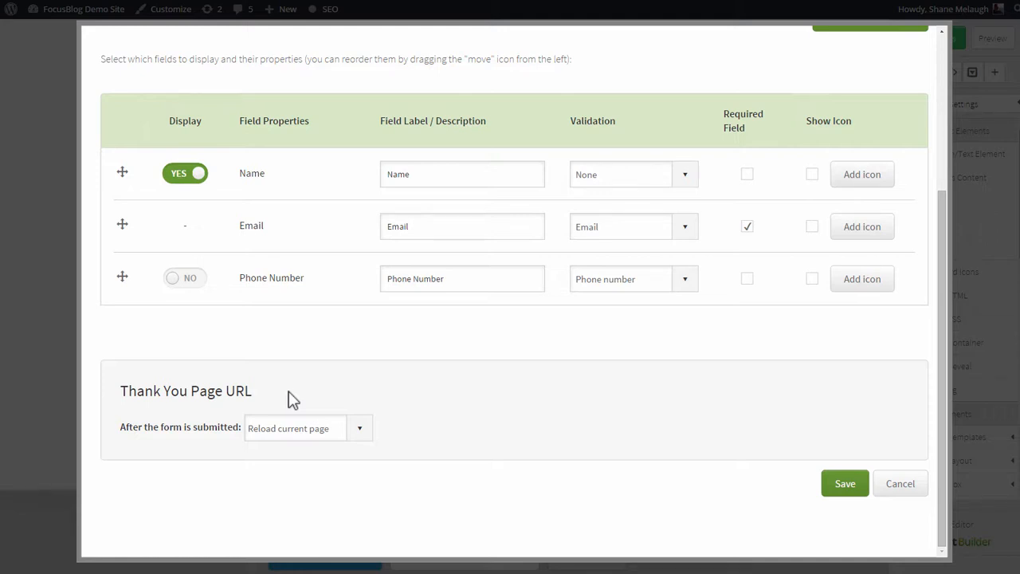
mouse_move(347, 437)
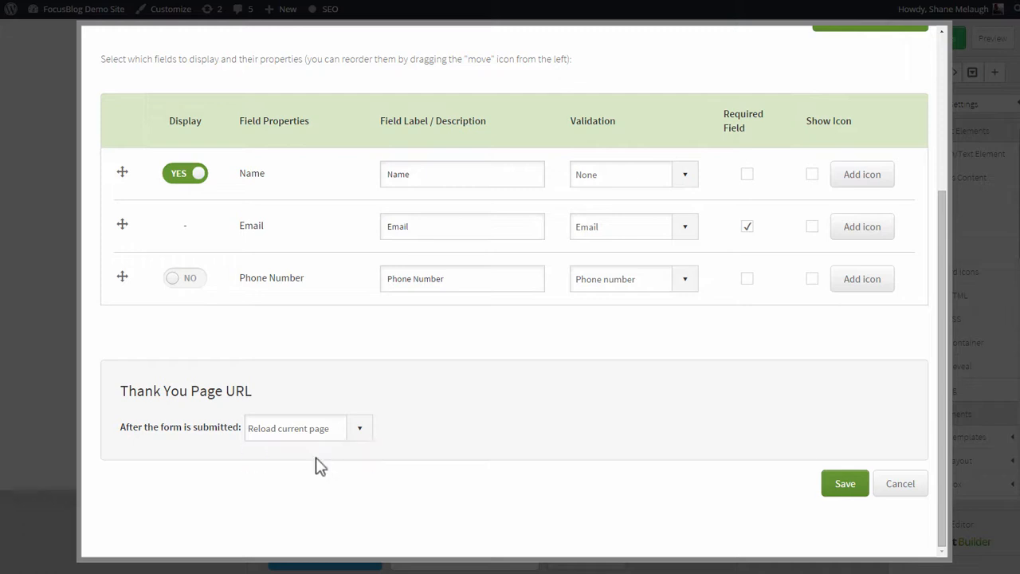
click(306, 427)
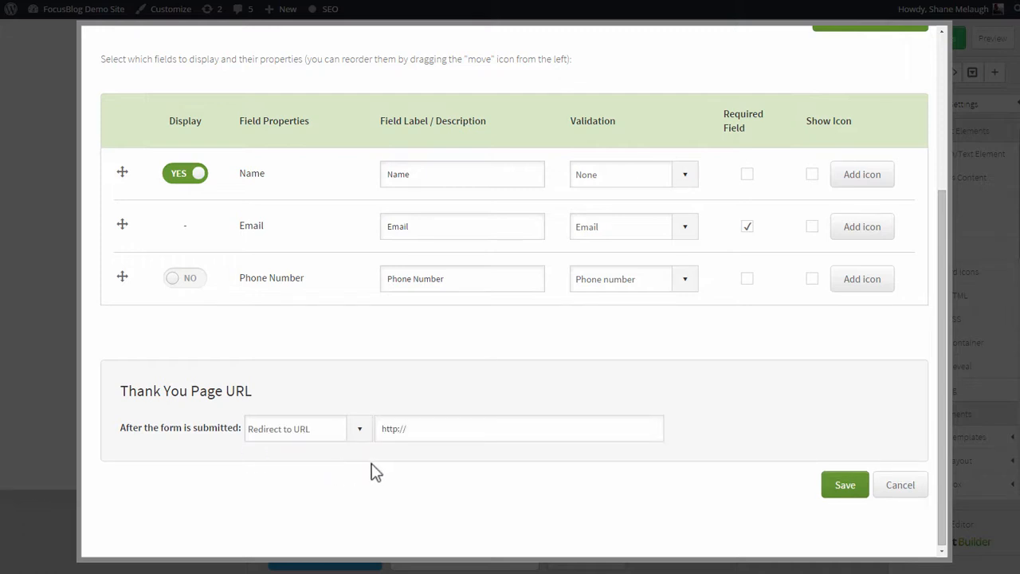